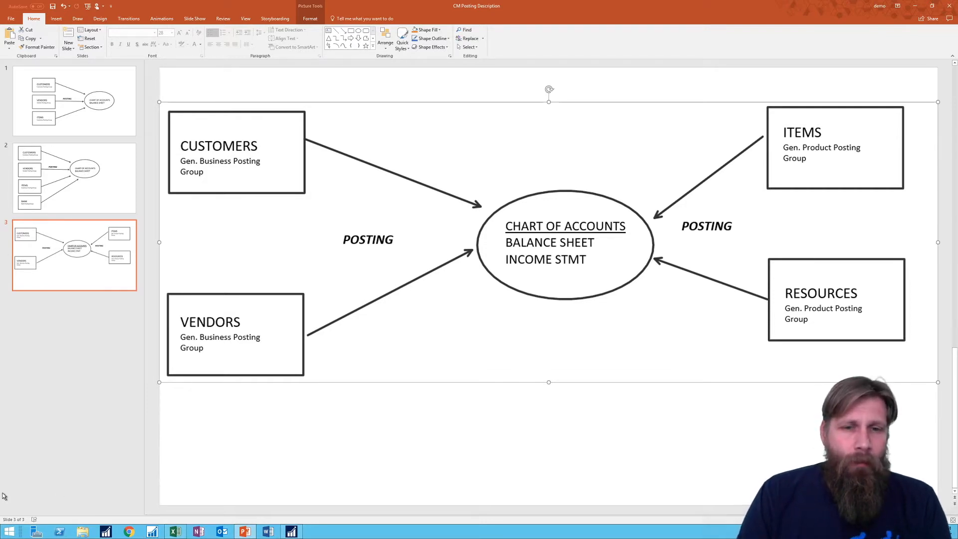
Step: Show slide 2, where customer, vendor, inventory and bank posting groups feed the balance sheet
left_click(73, 178)
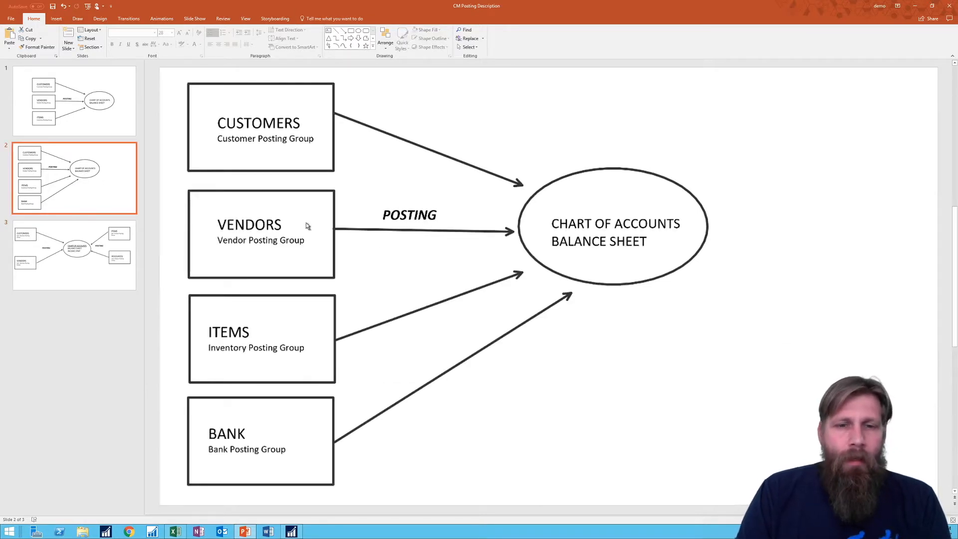
mouse_move(583, 266)
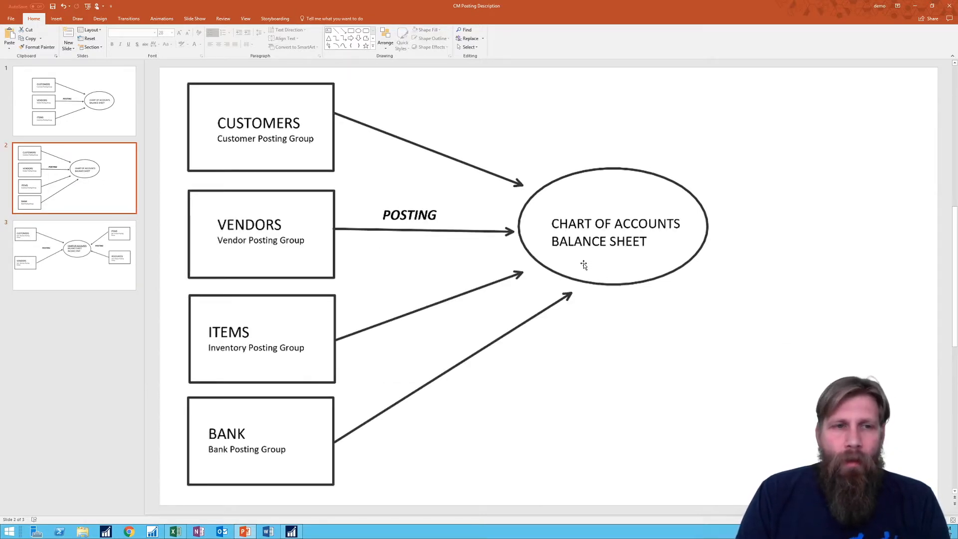
mouse_move(280, 414)
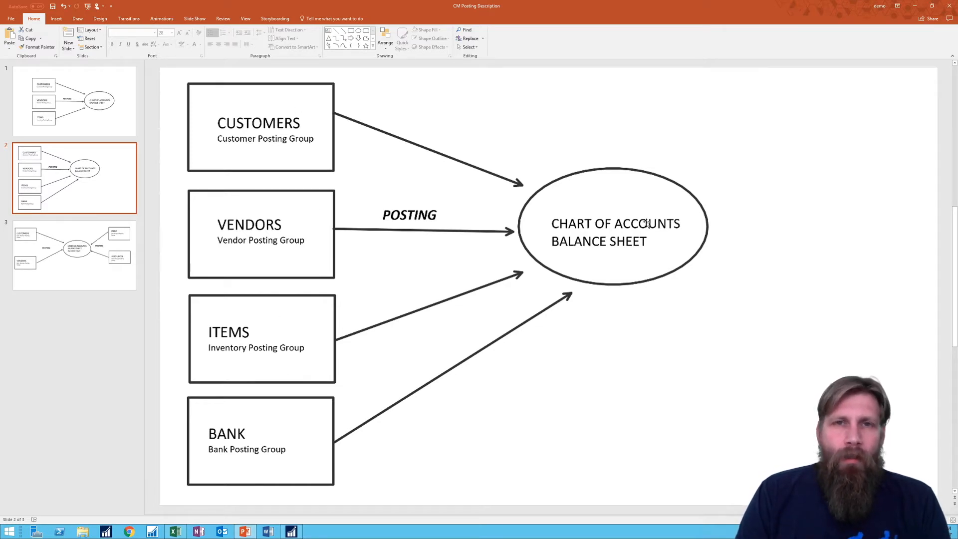
mouse_move(334, 146)
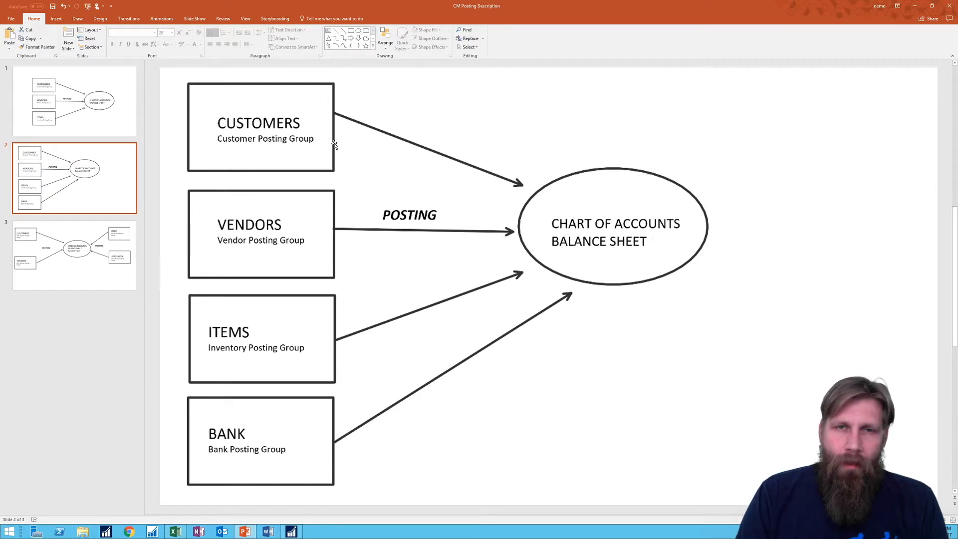
mouse_move(628, 224)
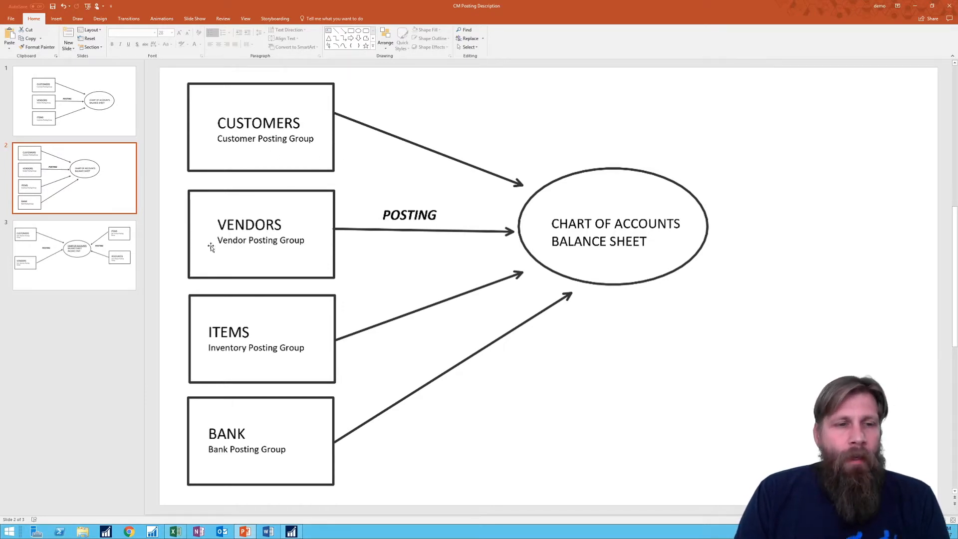
mouse_move(310, 247)
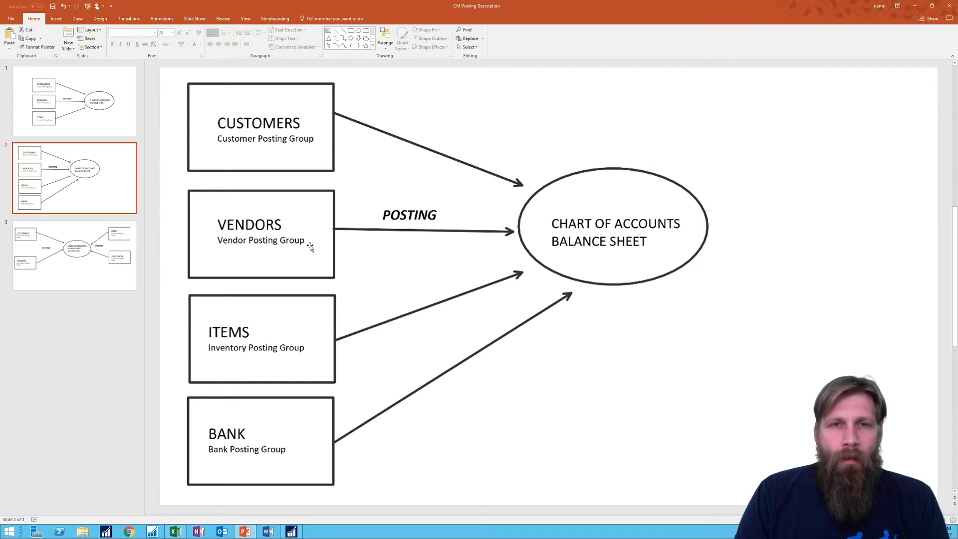
mouse_move(508, 261)
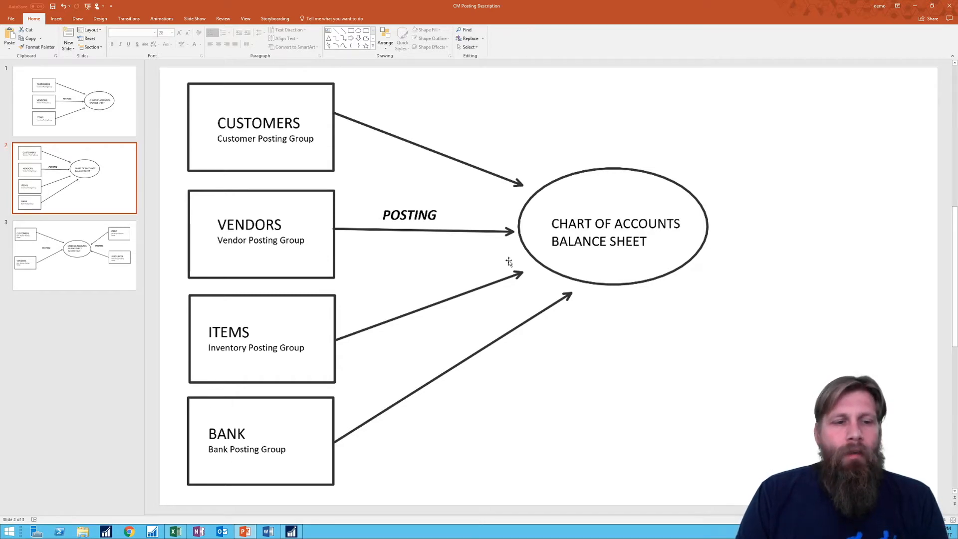
mouse_move(455, 279)
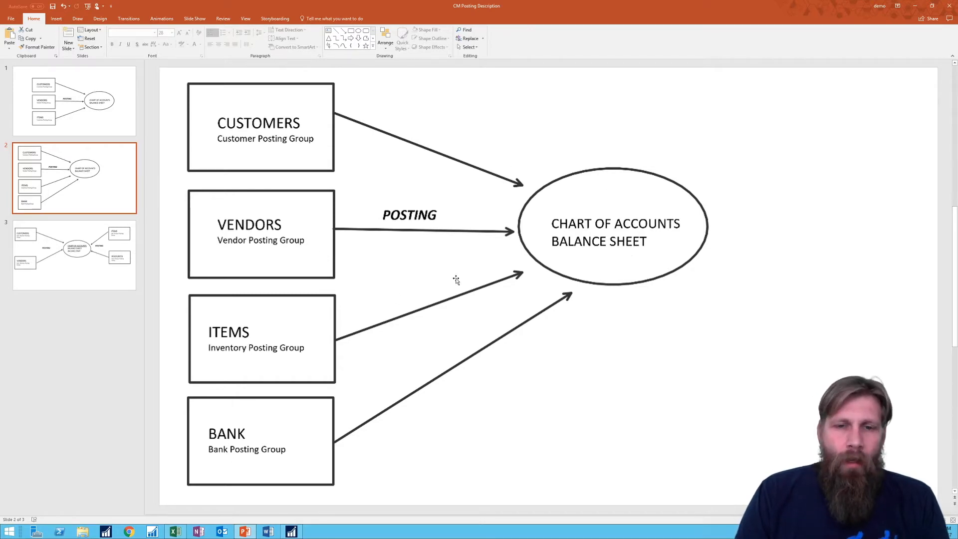
mouse_move(470, 290)
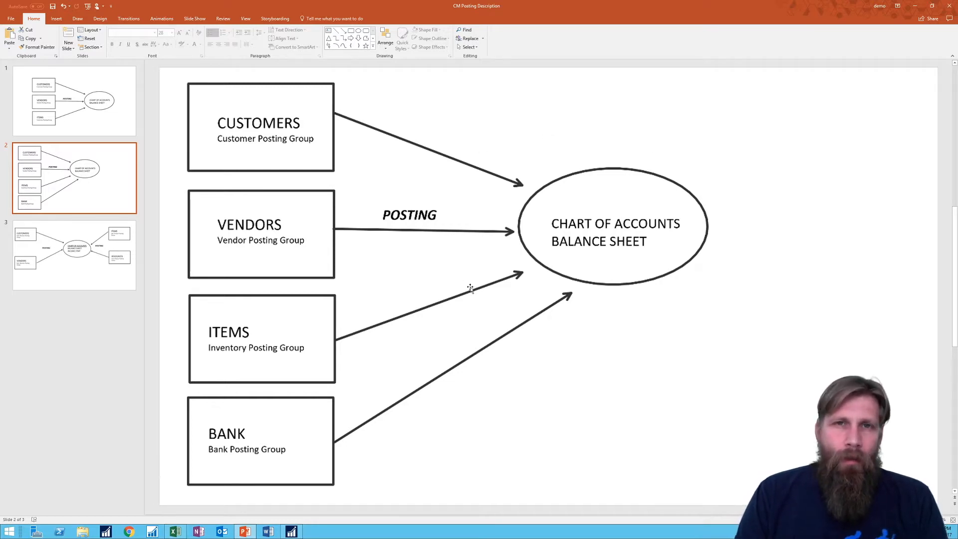
mouse_move(440, 219)
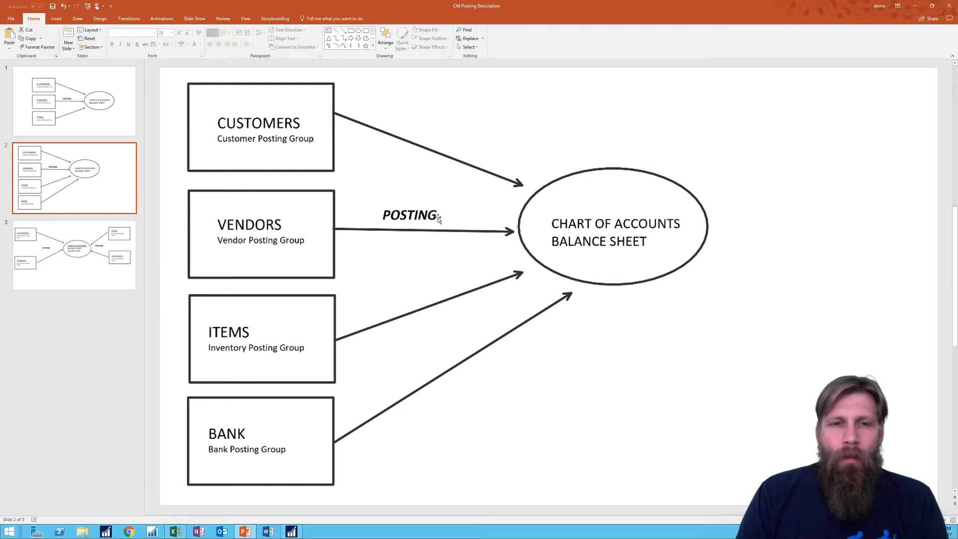
mouse_move(551, 193)
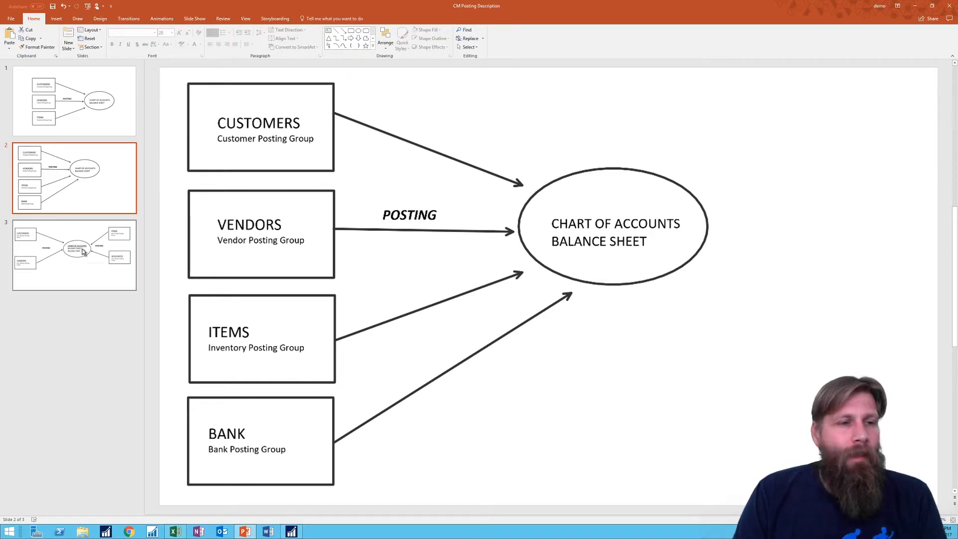
left_click(73, 255)
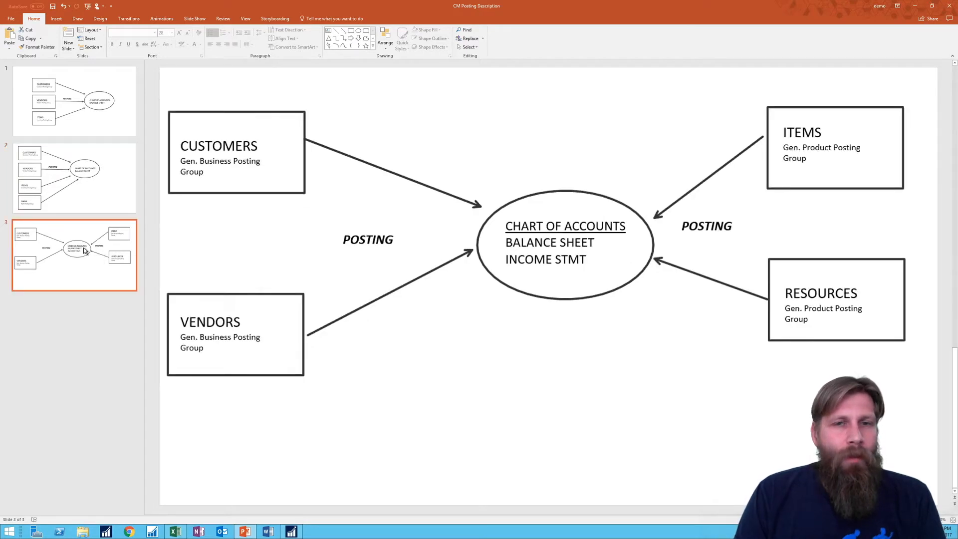
mouse_move(398, 270)
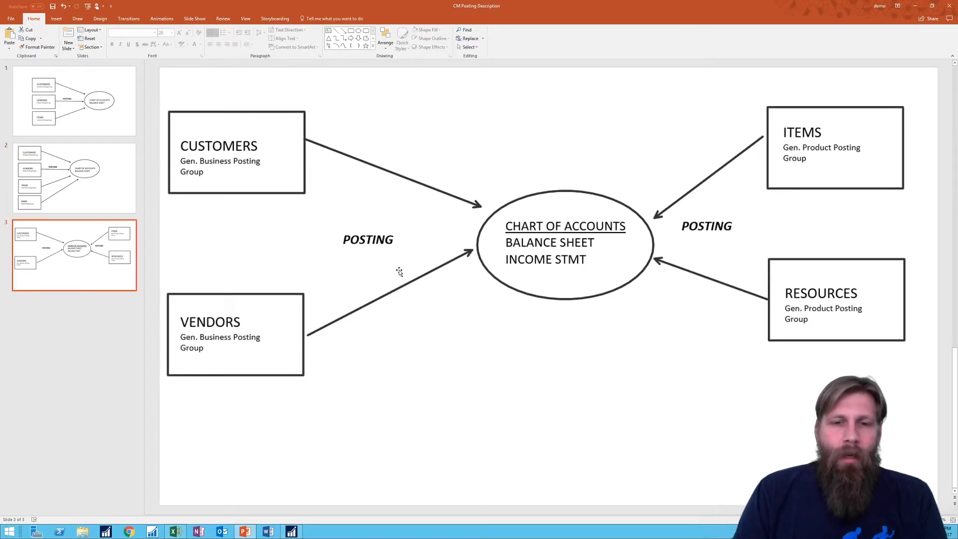
mouse_move(417, 211)
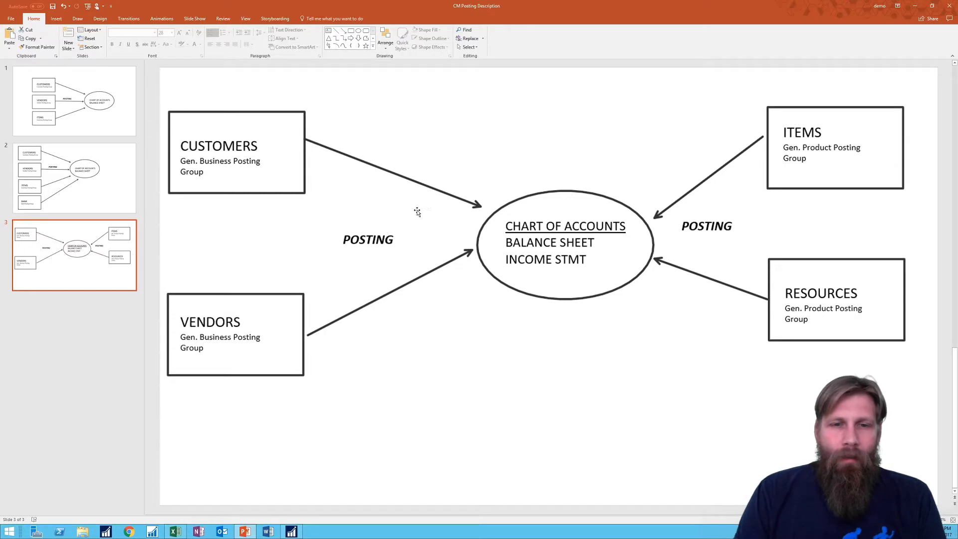
mouse_move(461, 263)
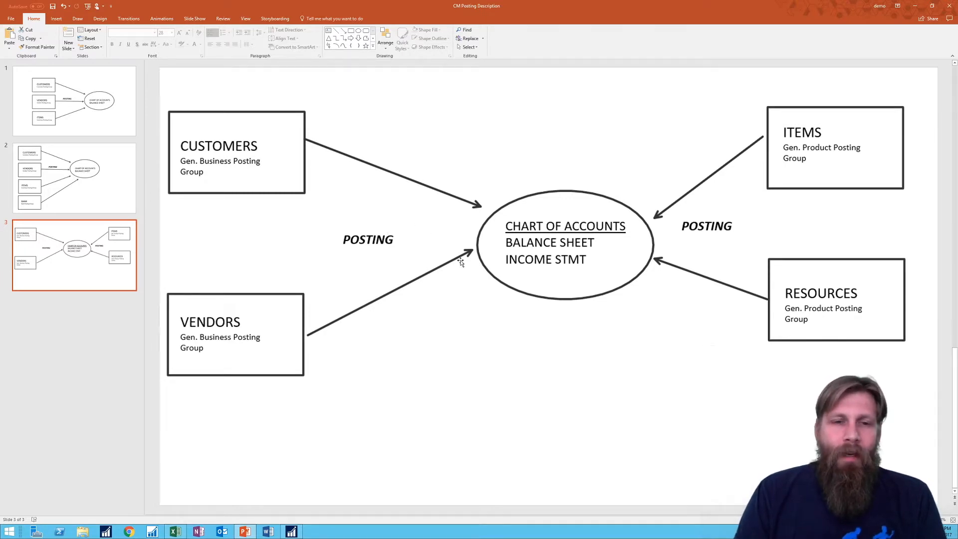
mouse_move(491, 175)
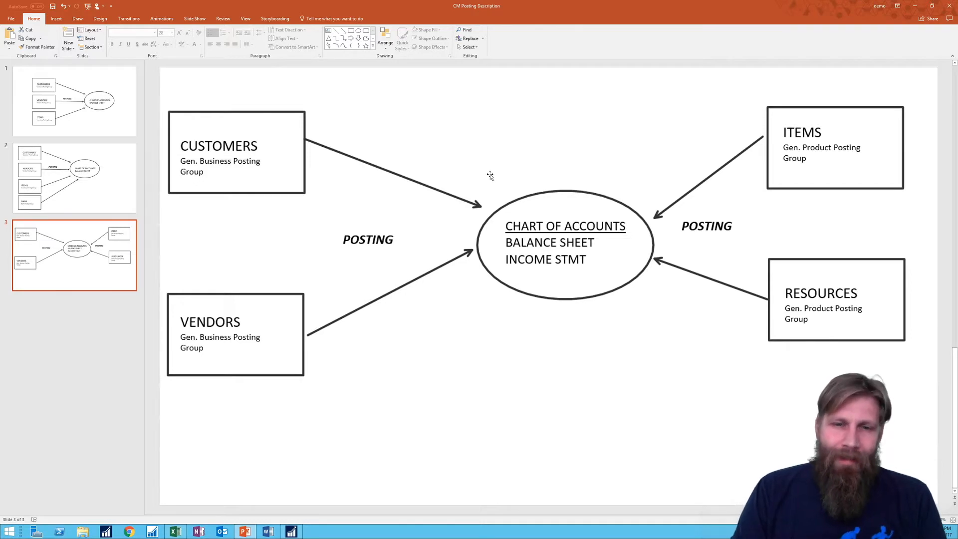
mouse_move(482, 166)
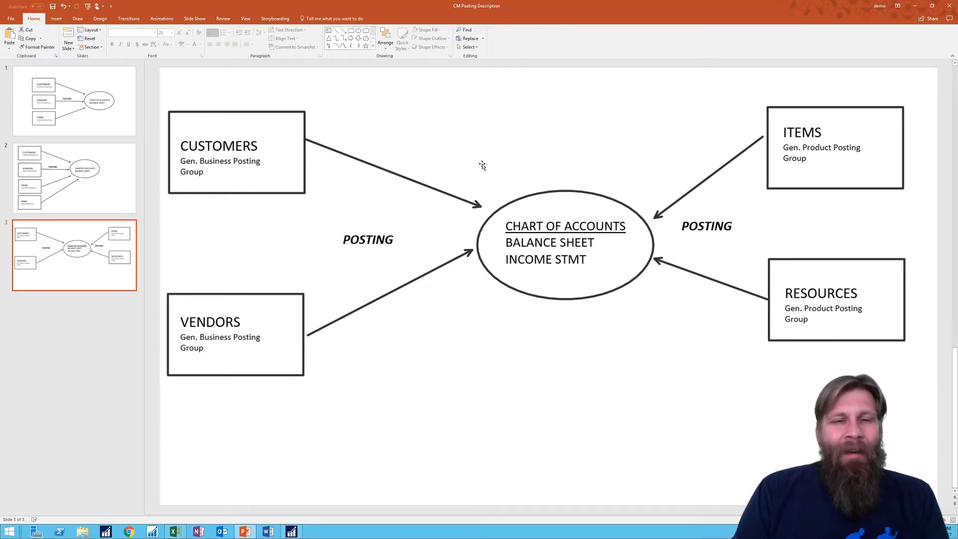
mouse_move(425, 148)
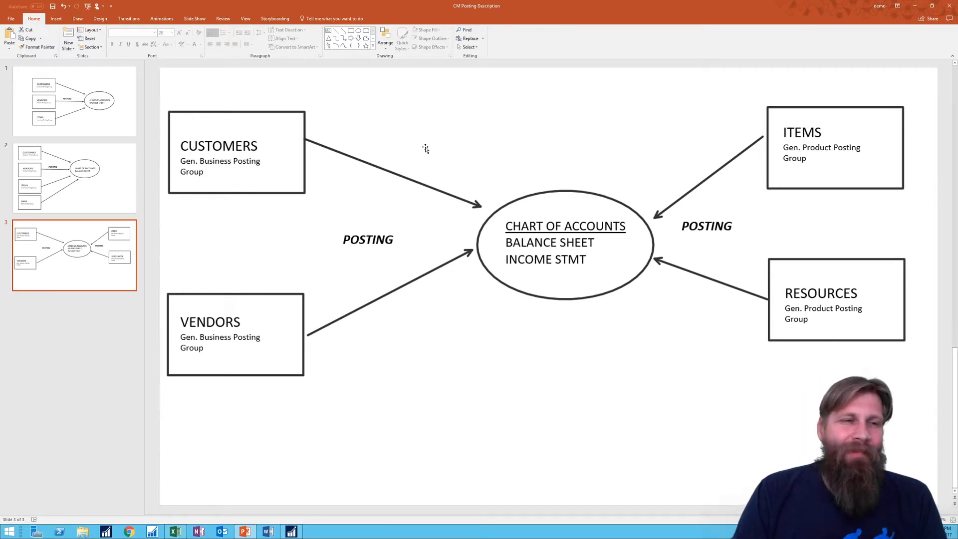
mouse_move(345, 88)
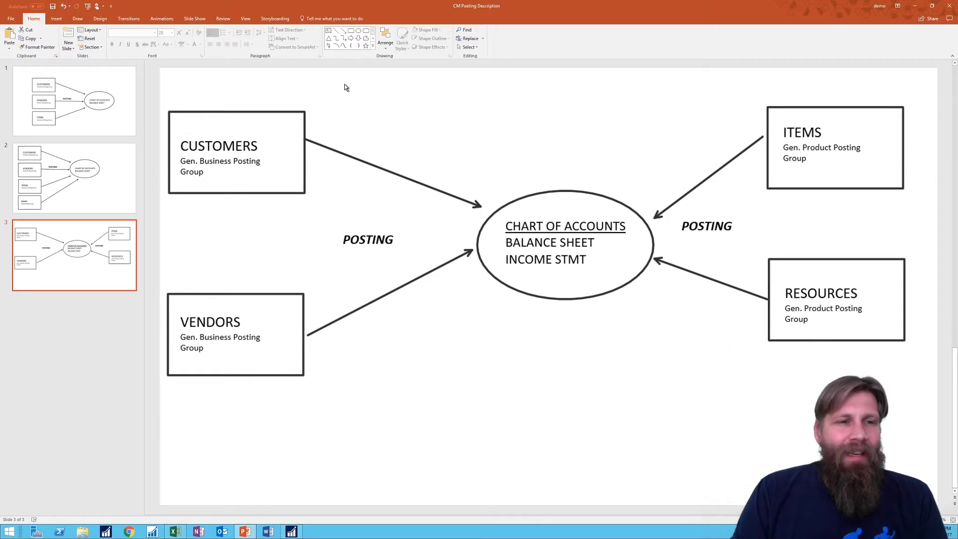
mouse_move(245, 129)
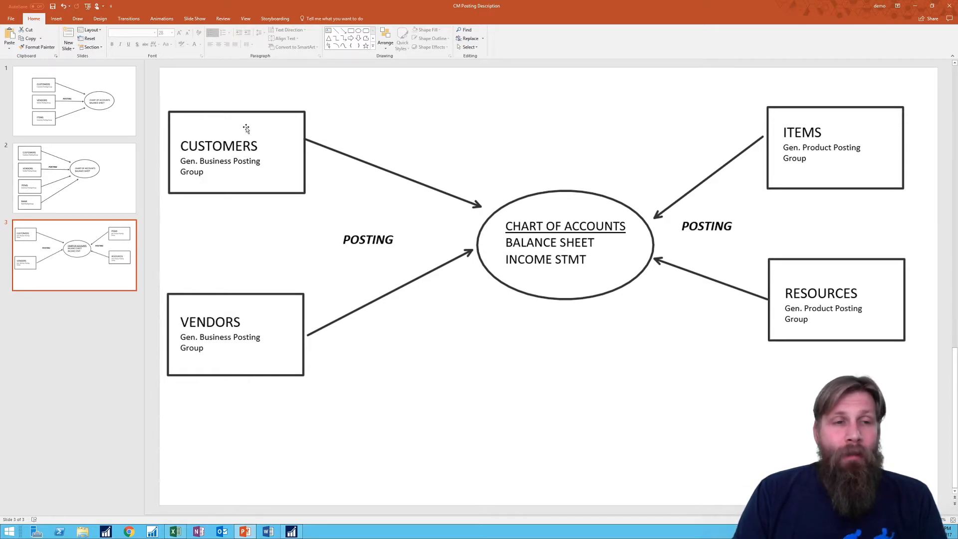
mouse_move(252, 124)
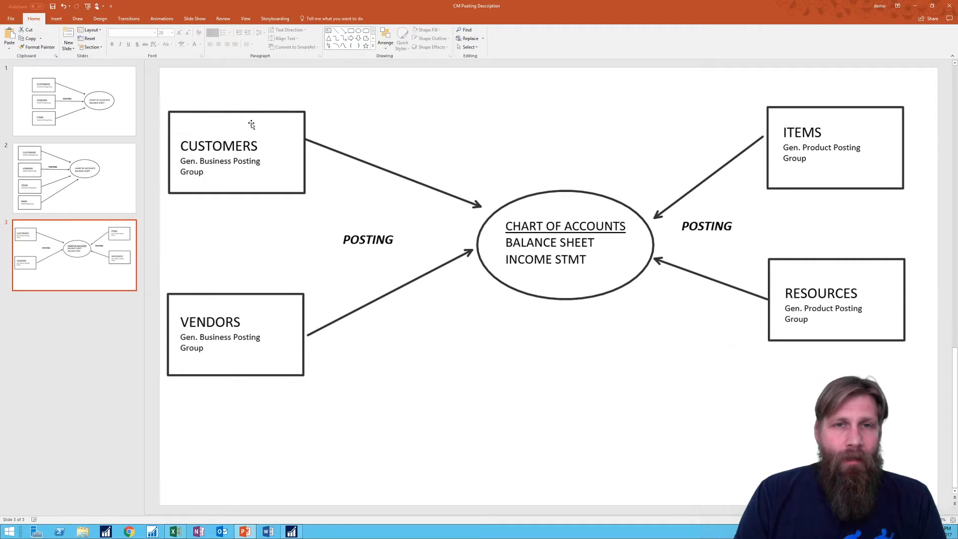
mouse_move(197, 166)
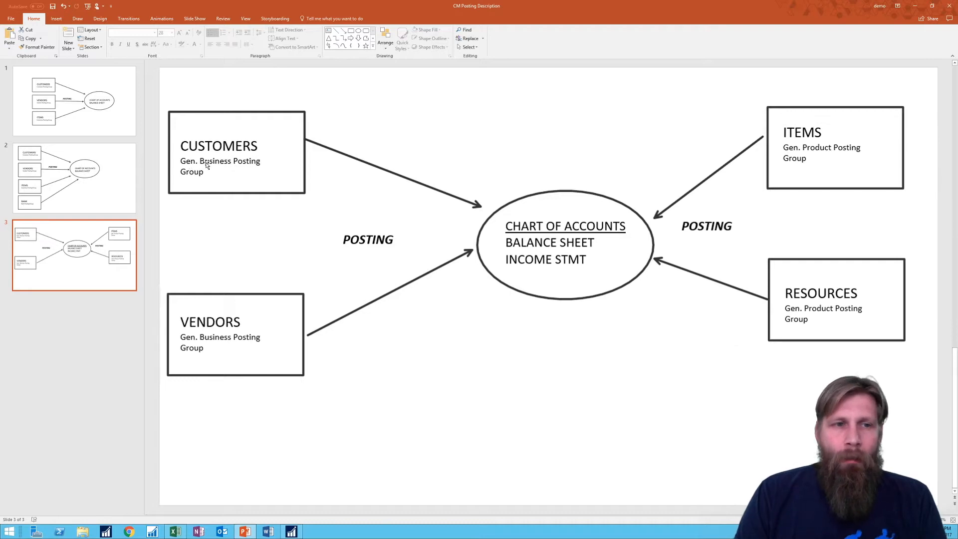
mouse_move(321, 200)
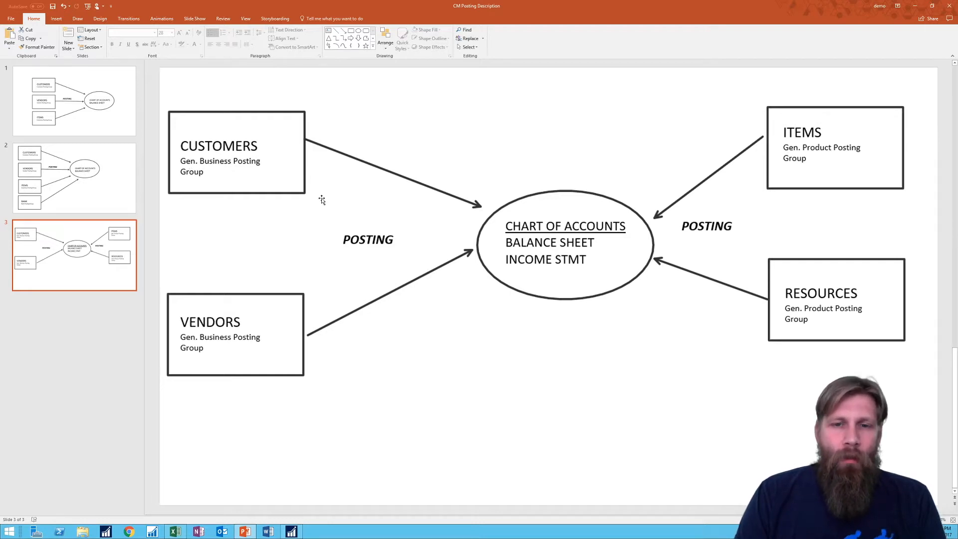
mouse_move(400, 142)
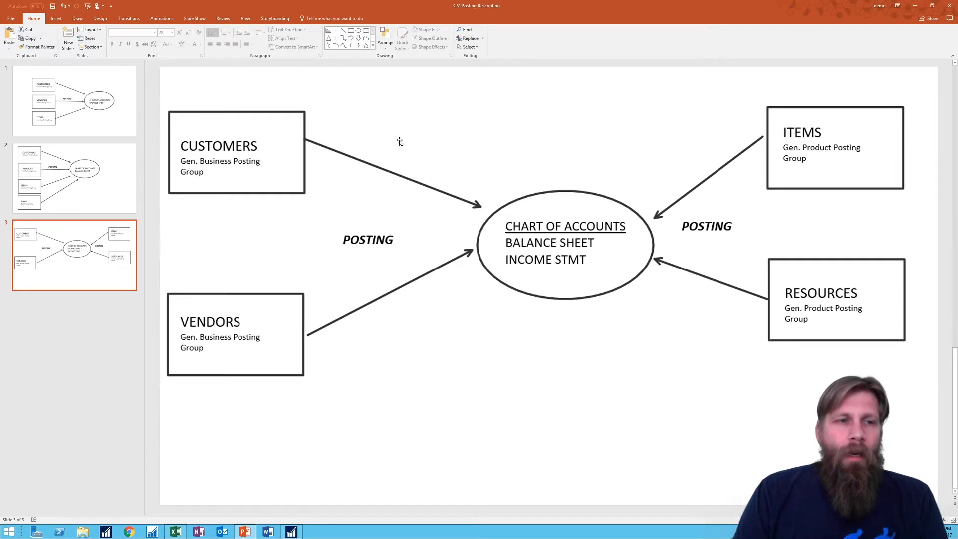
mouse_move(215, 328)
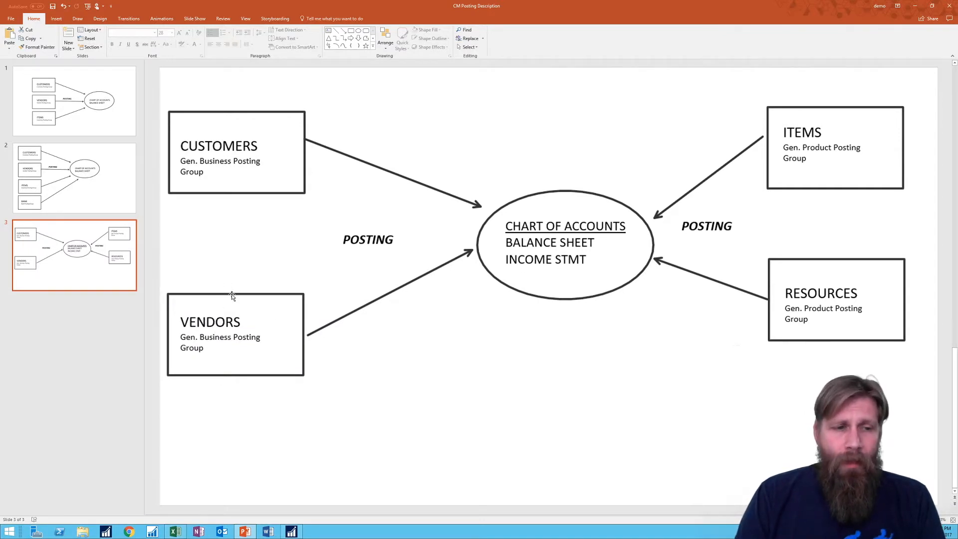
mouse_move(212, 337)
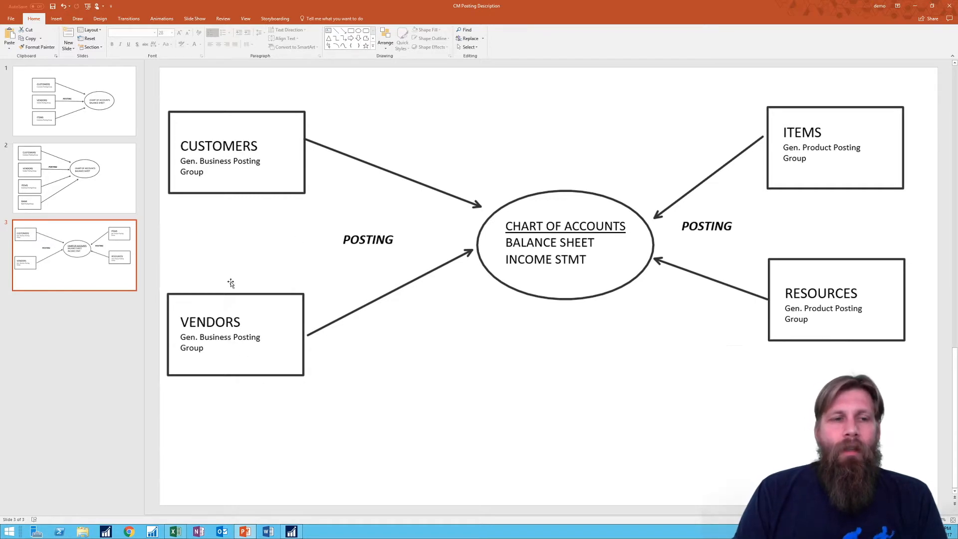
mouse_move(362, 283)
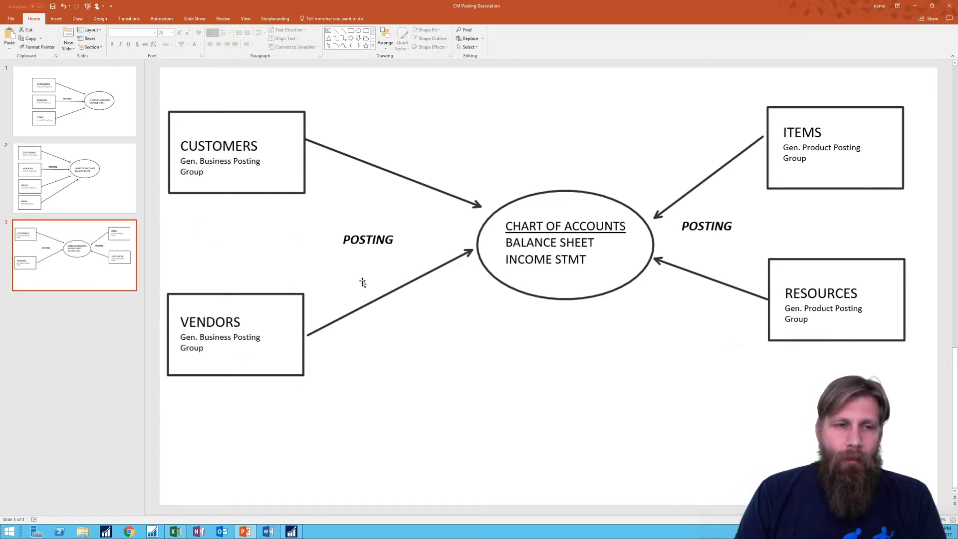
mouse_move(381, 269)
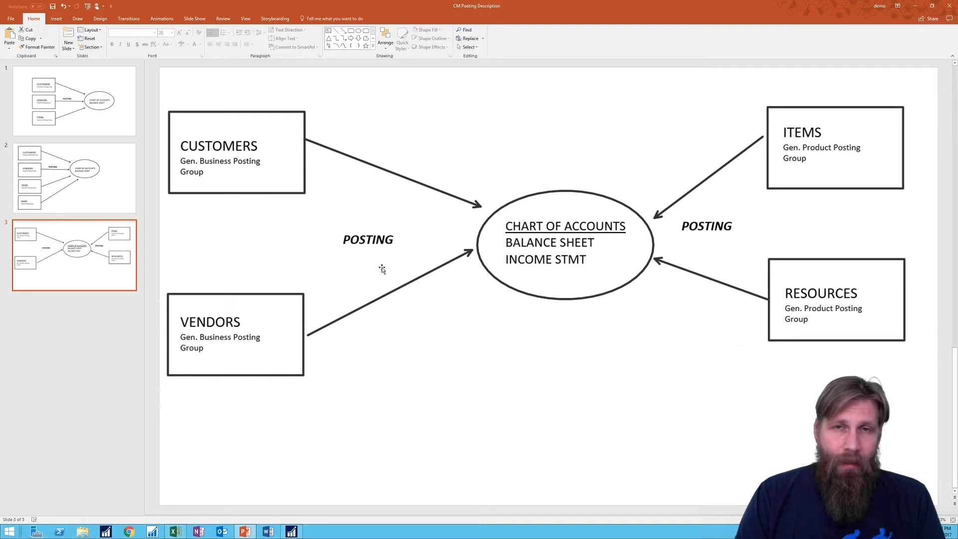
mouse_move(374, 189)
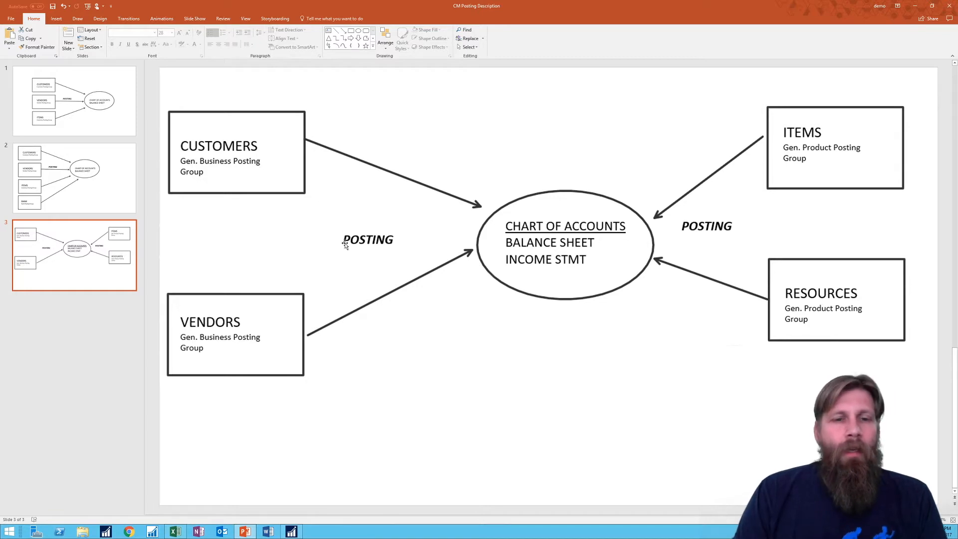
mouse_move(788, 200)
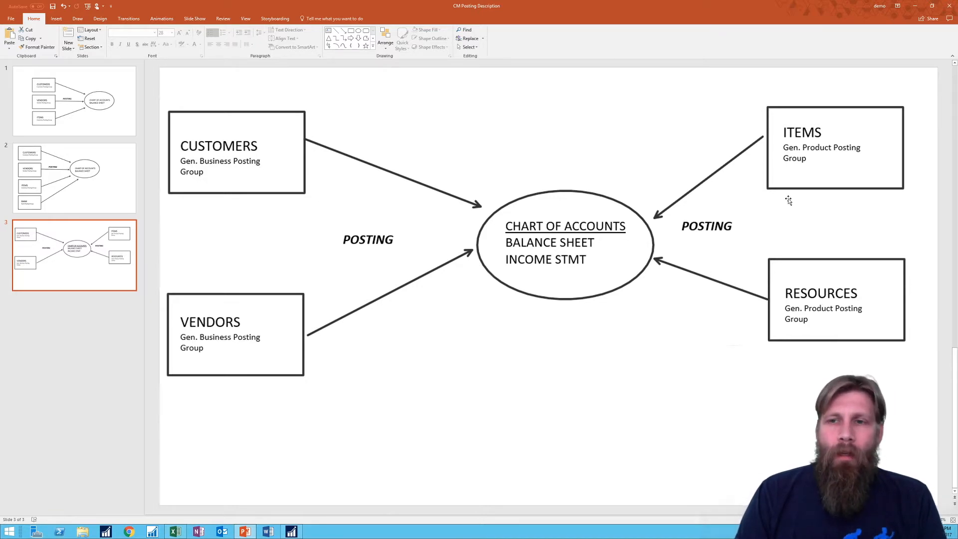
mouse_move(774, 158)
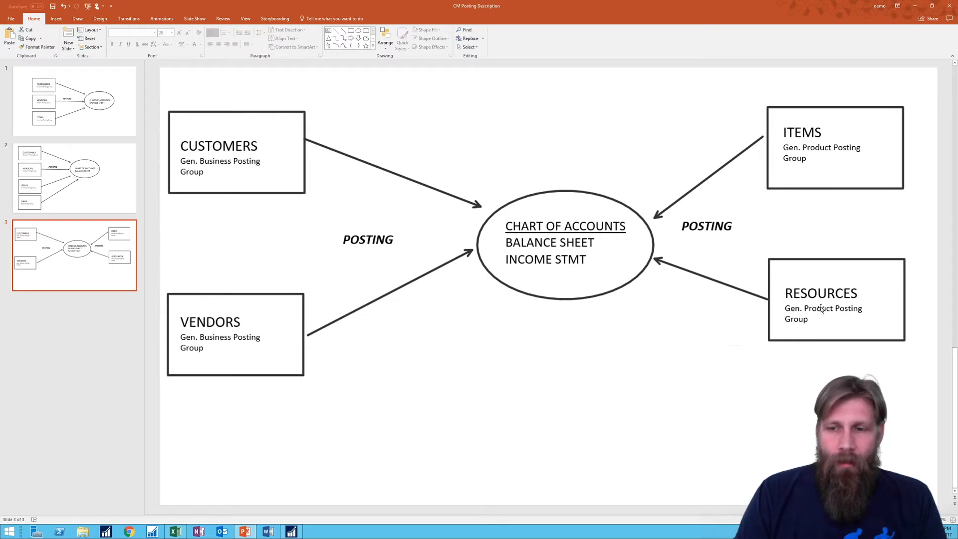
mouse_move(799, 334)
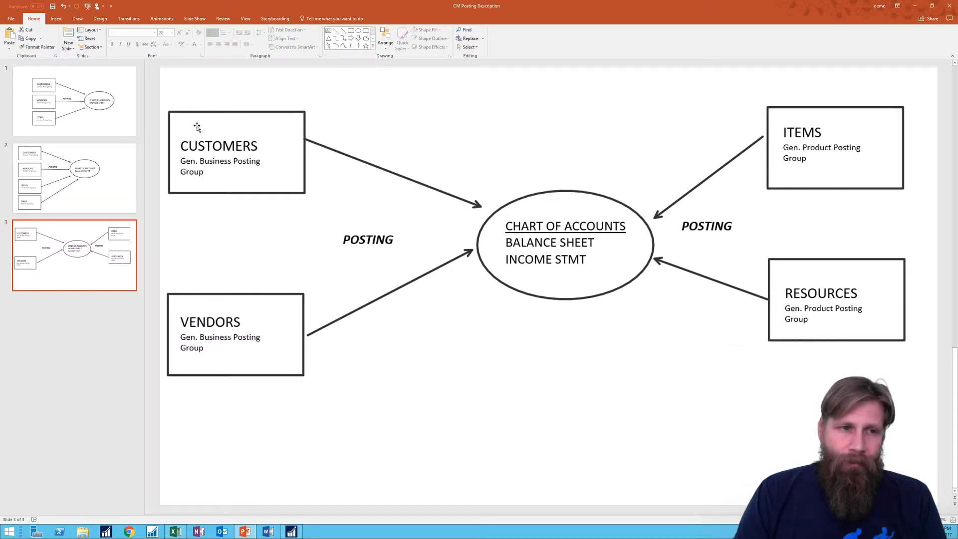
mouse_move(218, 344)
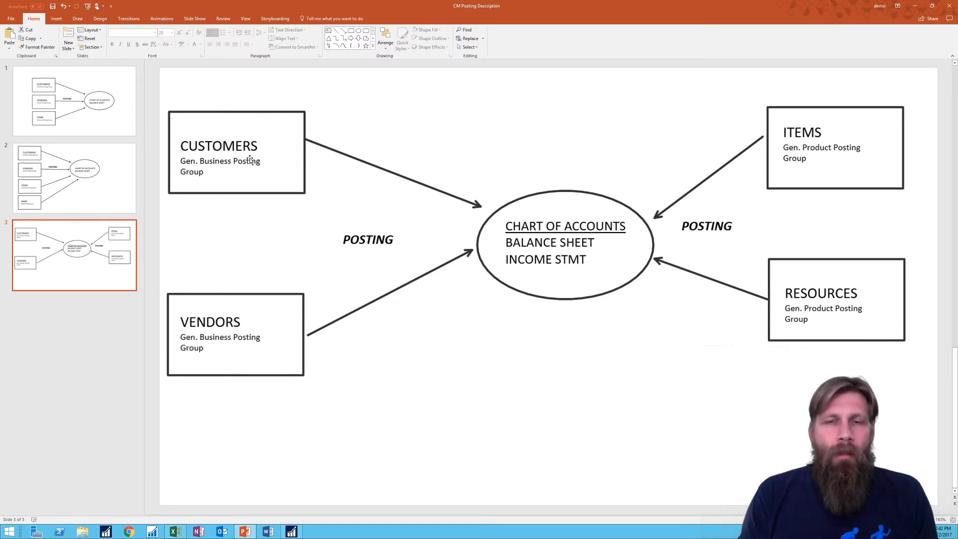
mouse_move(577, 246)
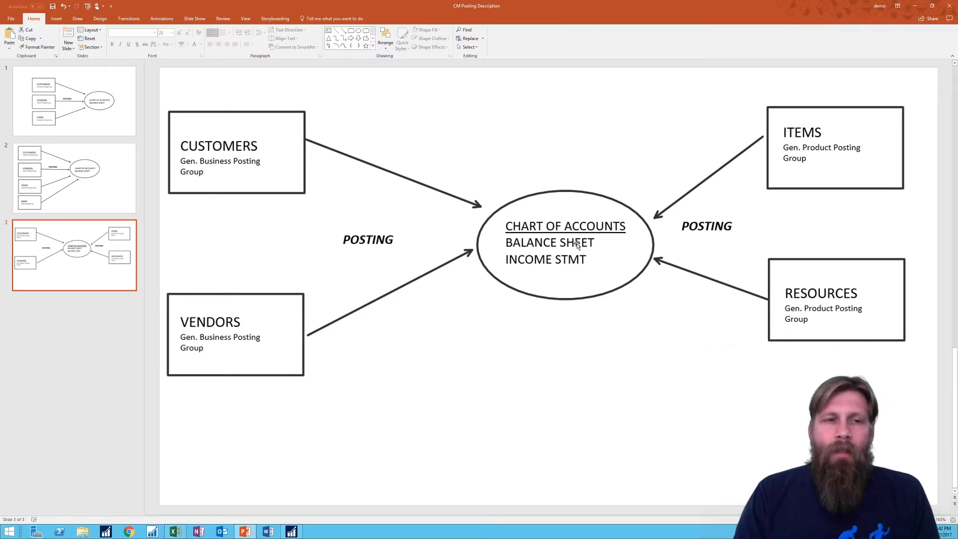
mouse_move(328, 242)
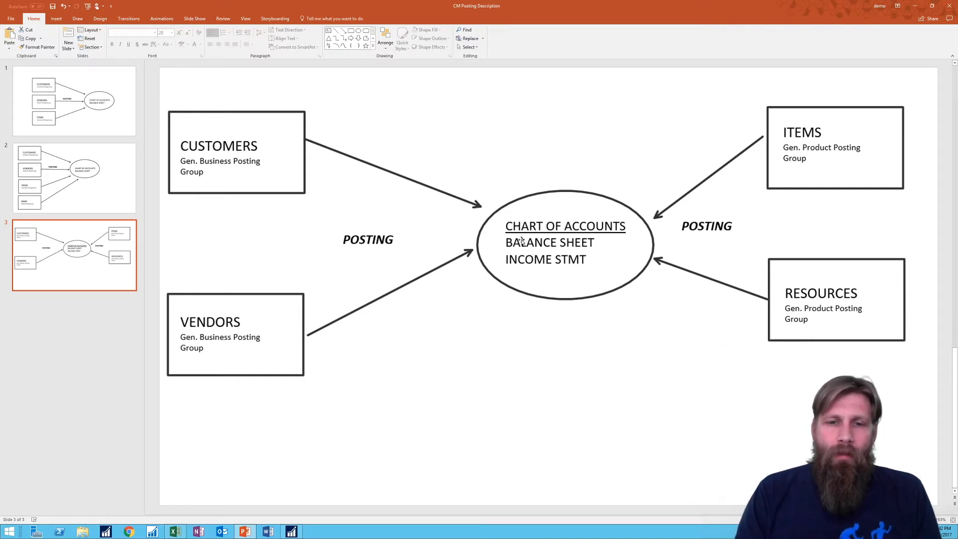
mouse_move(519, 262)
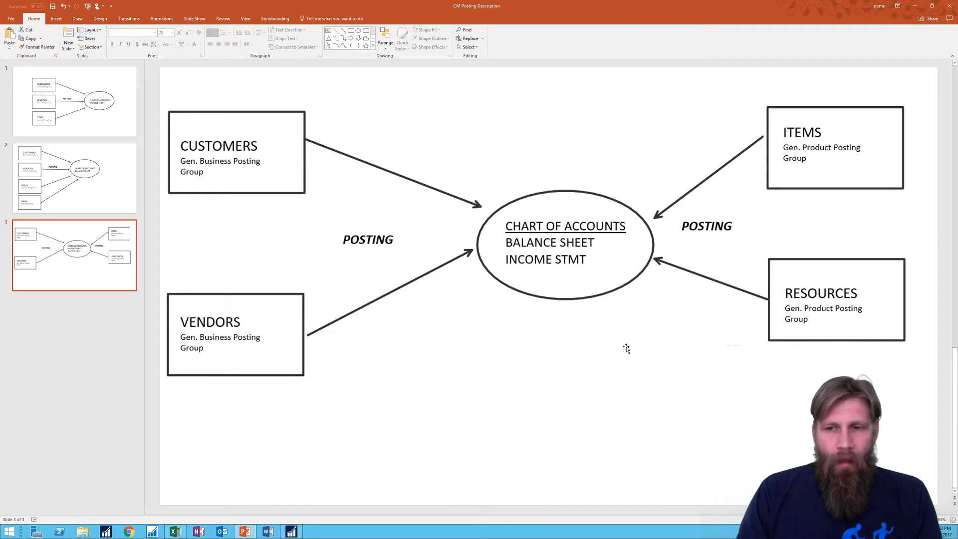
mouse_move(826, 91)
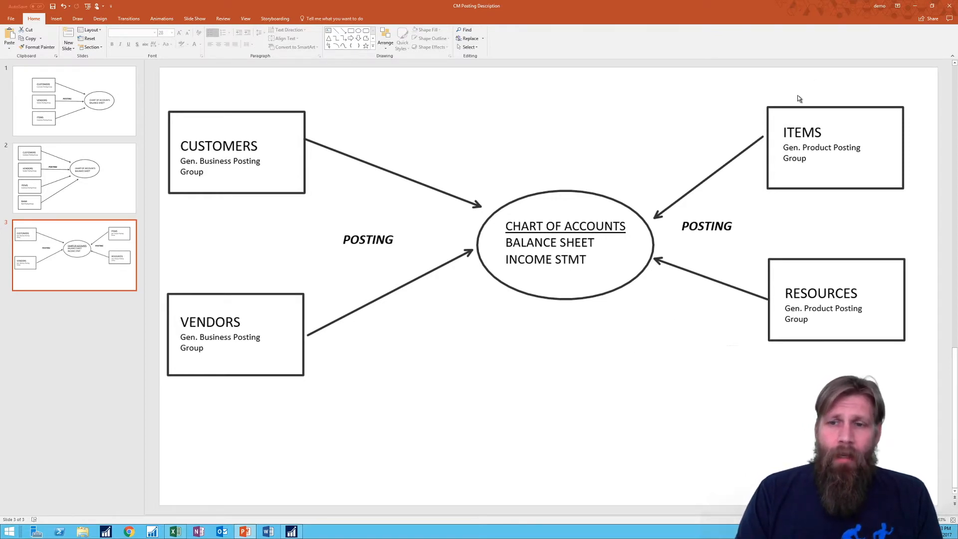
mouse_move(809, 126)
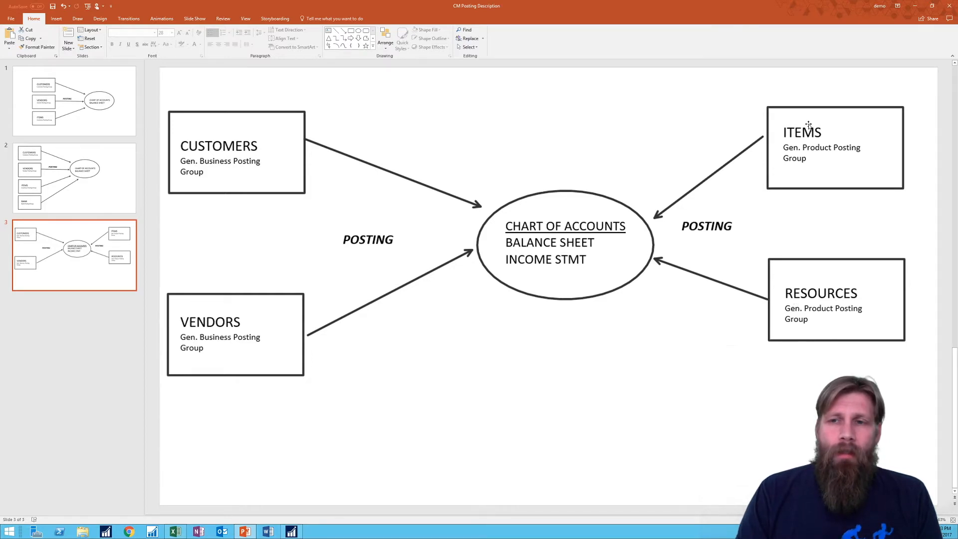
mouse_move(795, 349)
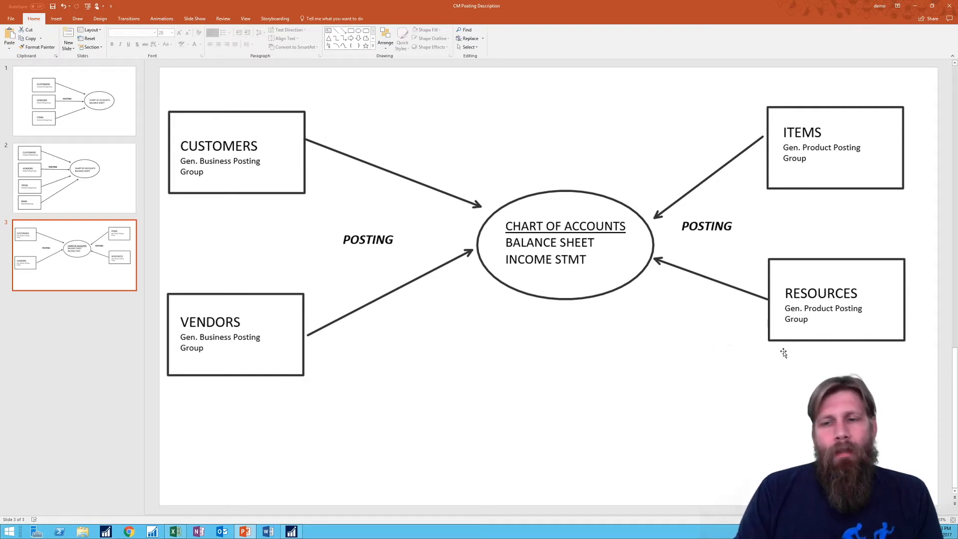
mouse_move(805, 315)
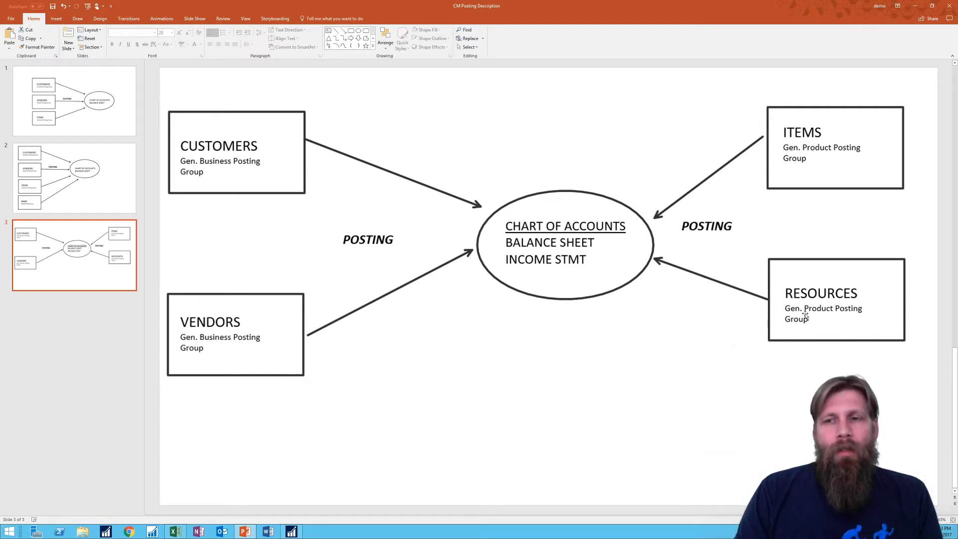
mouse_move(799, 215)
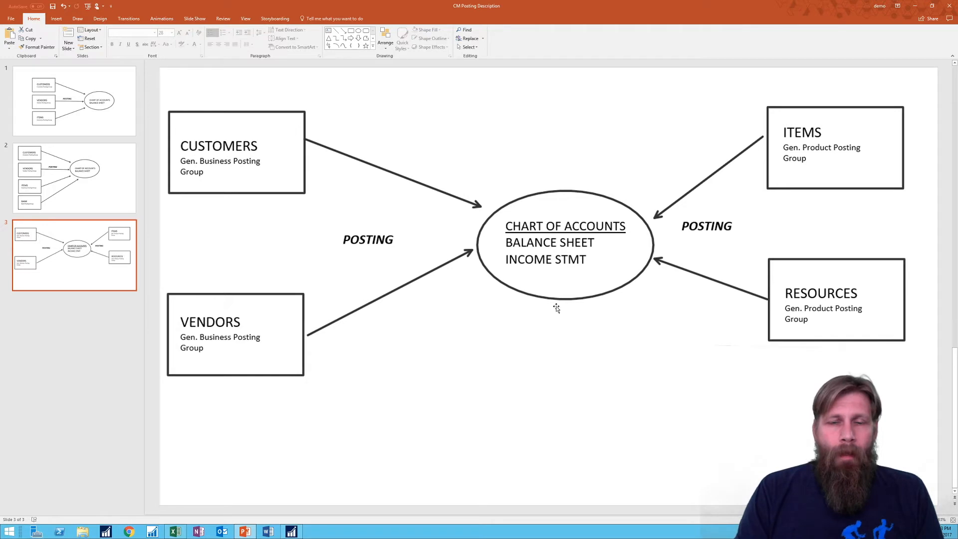
mouse_move(532, 302)
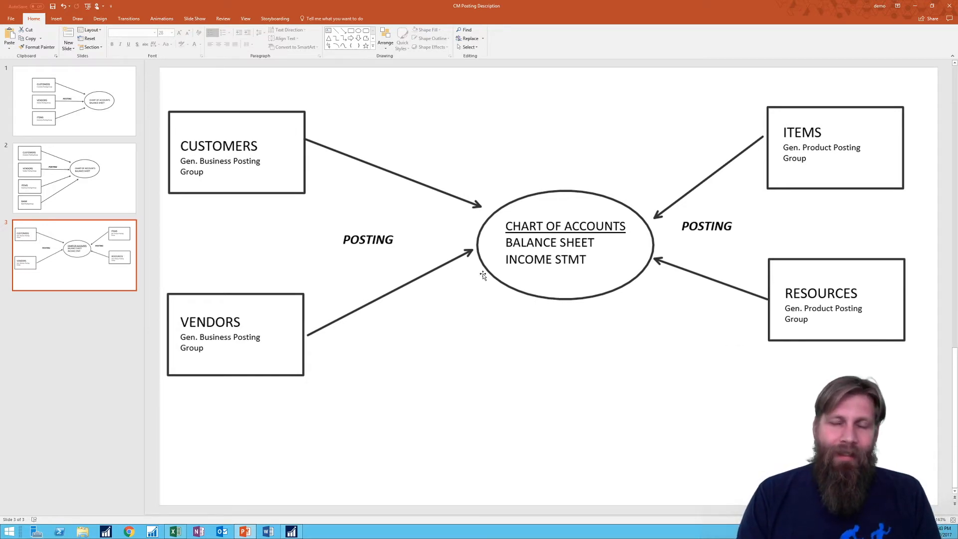
mouse_move(694, 224)
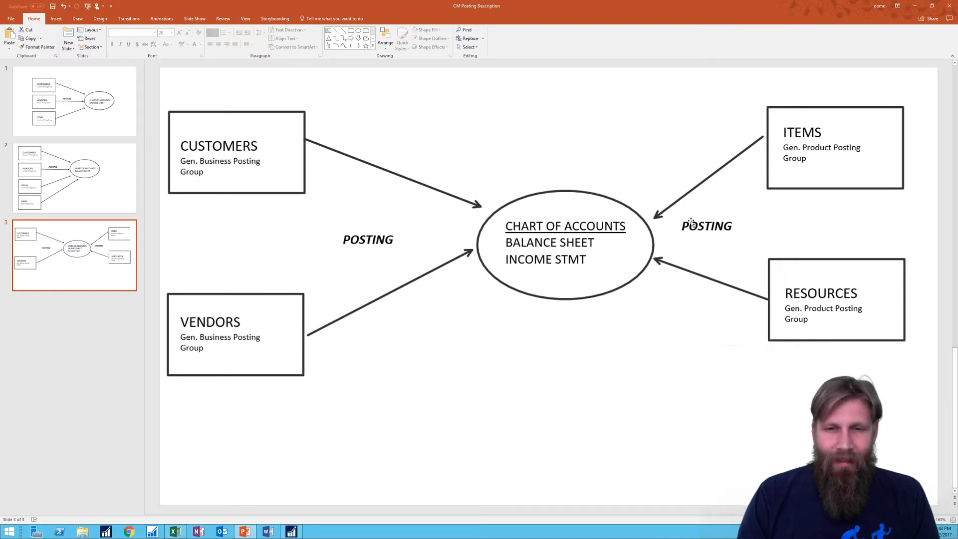
mouse_move(478, 291)
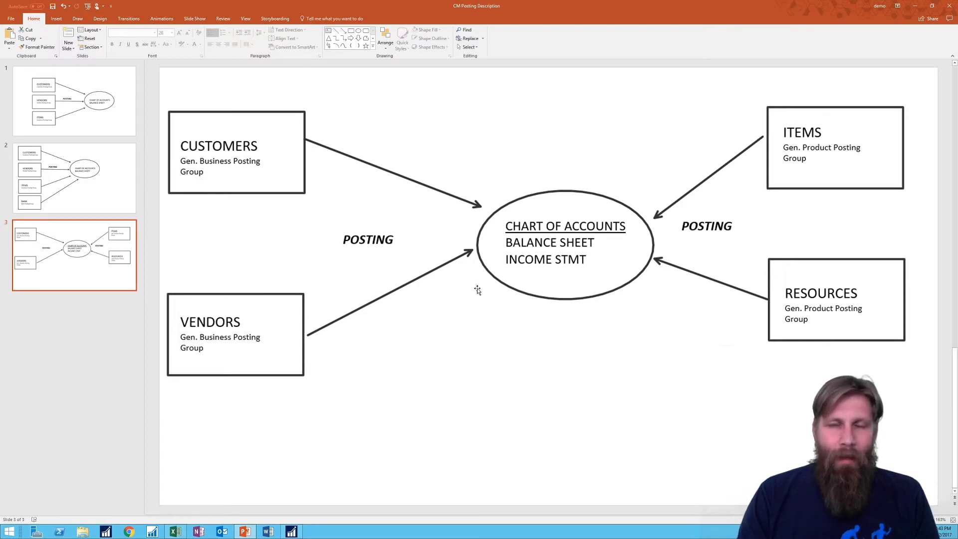
mouse_move(529, 329)
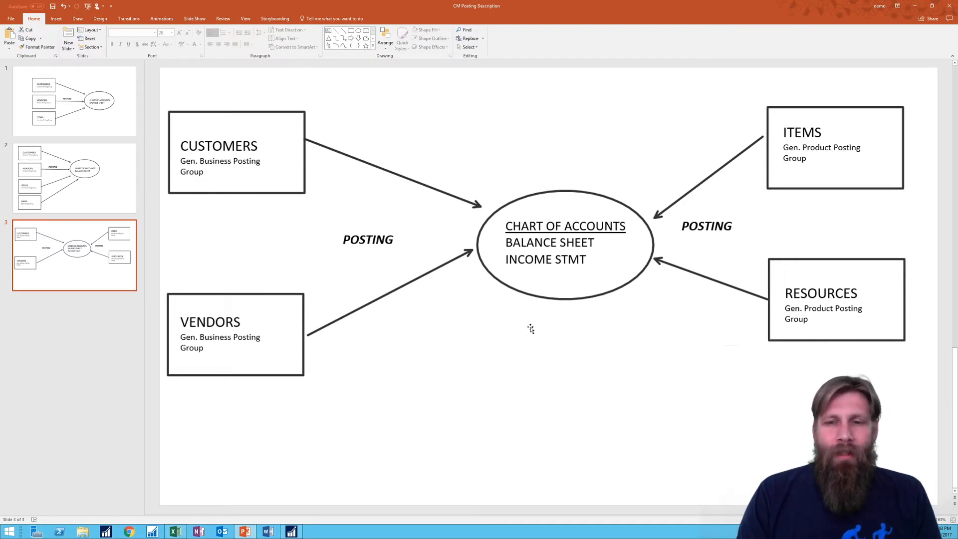
mouse_move(573, 303)
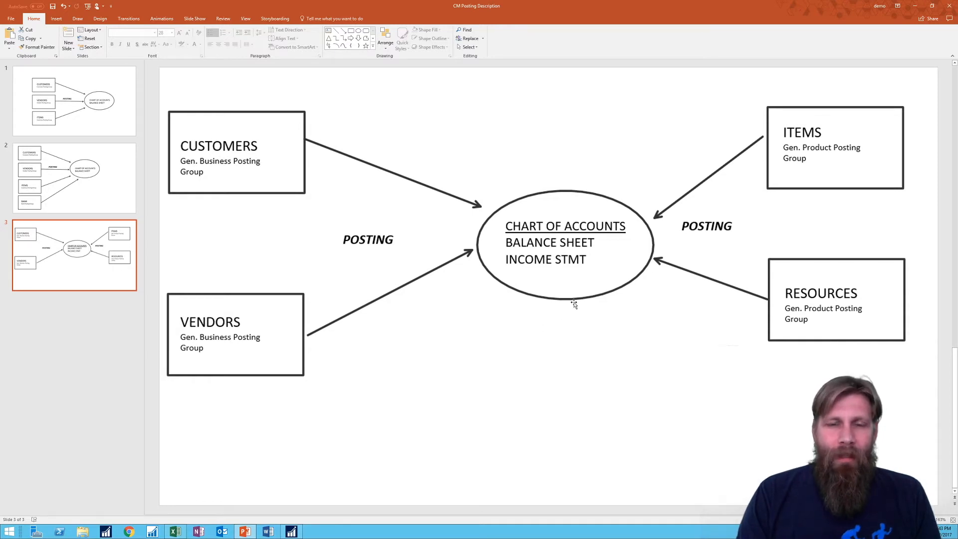
mouse_move(499, 329)
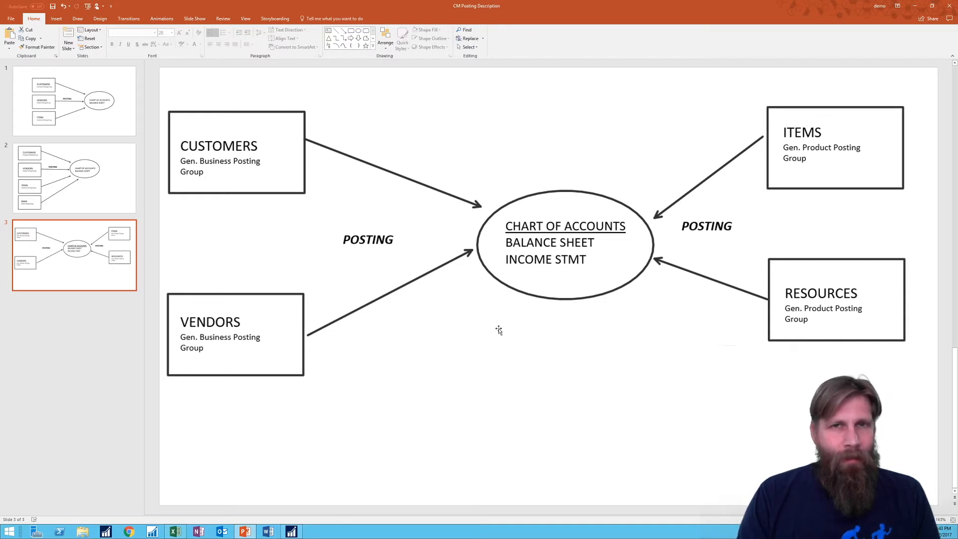
mouse_move(627, 324)
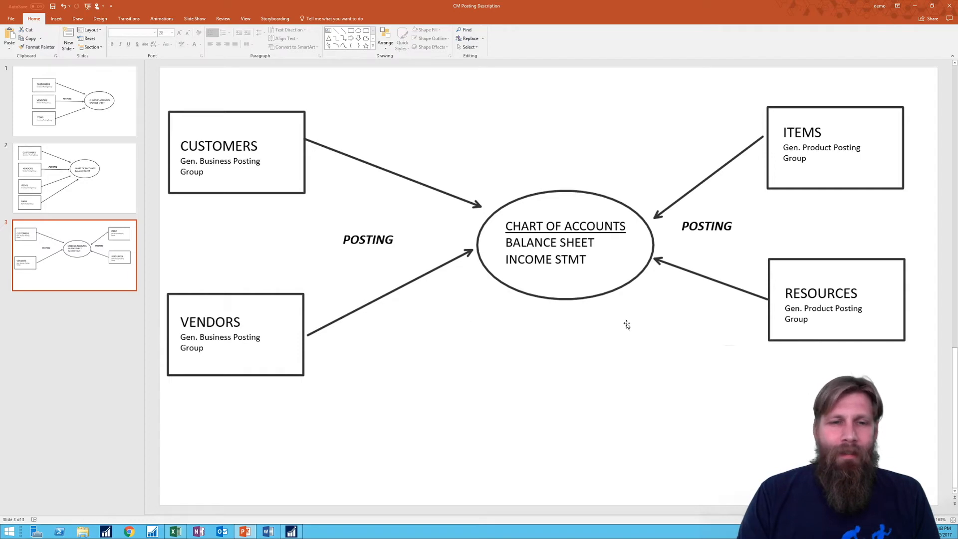
mouse_move(540, 321)
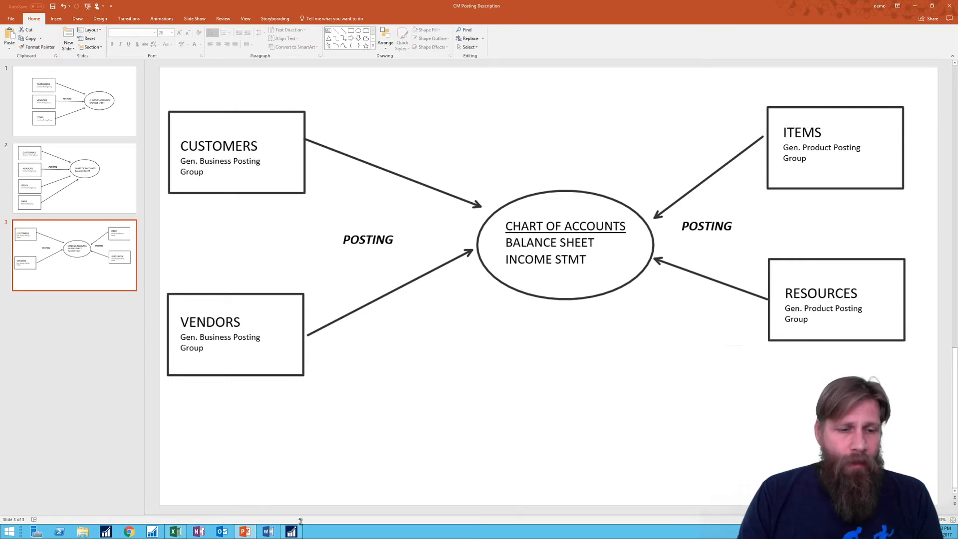
Step: From the NAV accounting home page, search 'posting' to reach General Posting Setup
left_click(291, 531)
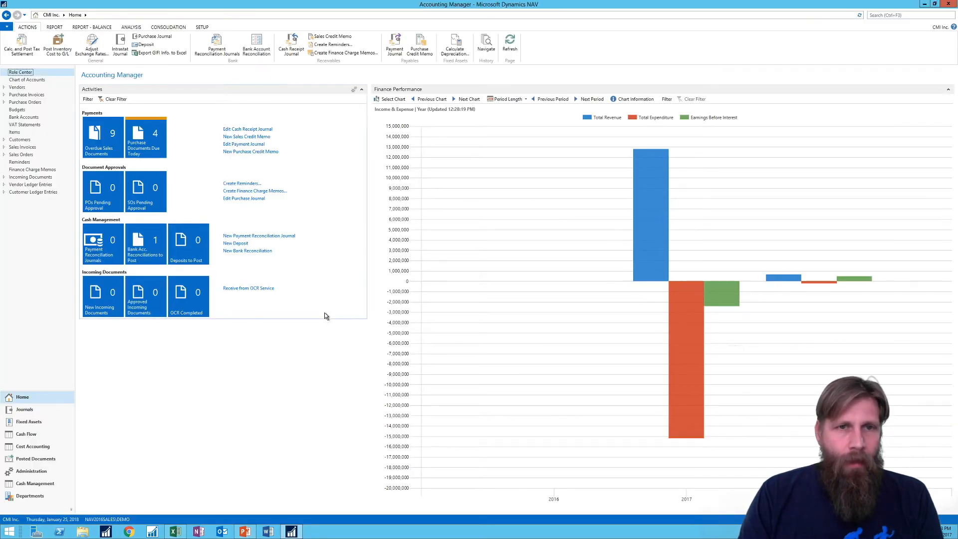
mouse_move(209, 239)
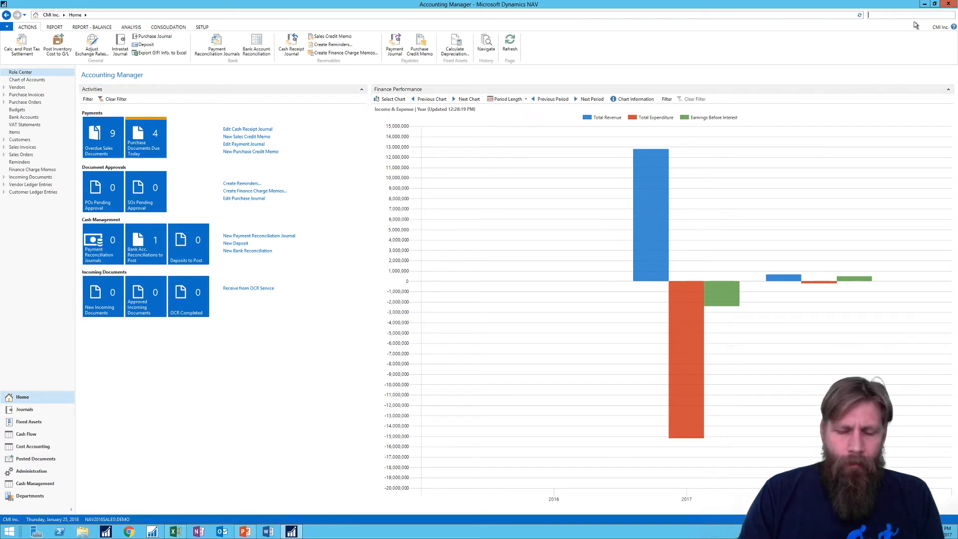
type("posting se")
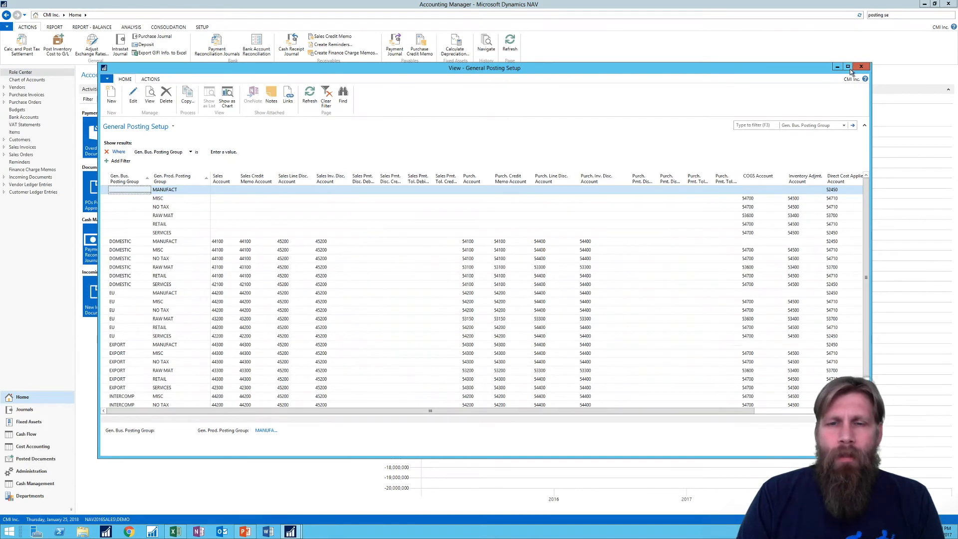
Step: Maximize the General Posting Setup list and highlight the DOMESTIC / RETAIL combination row
left_click(852, 66)
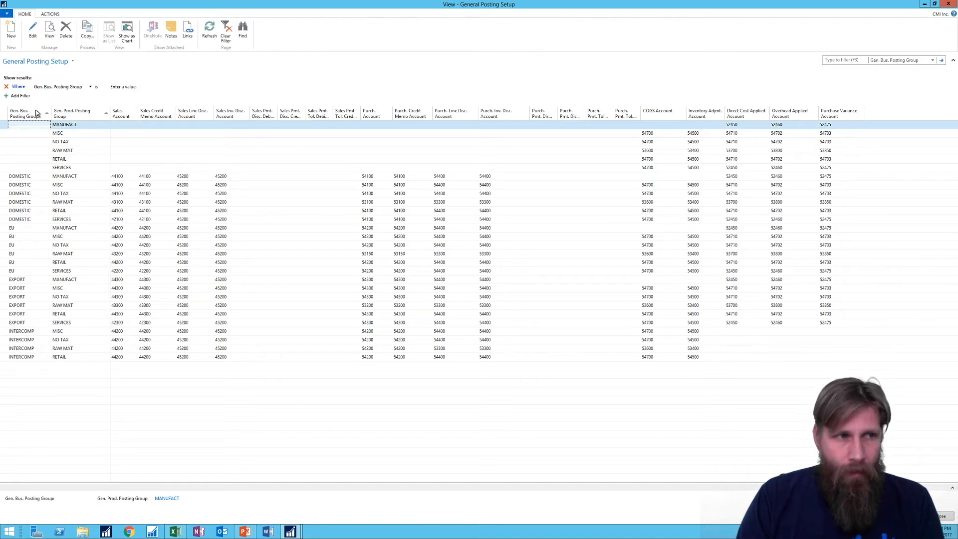
mouse_move(86, 121)
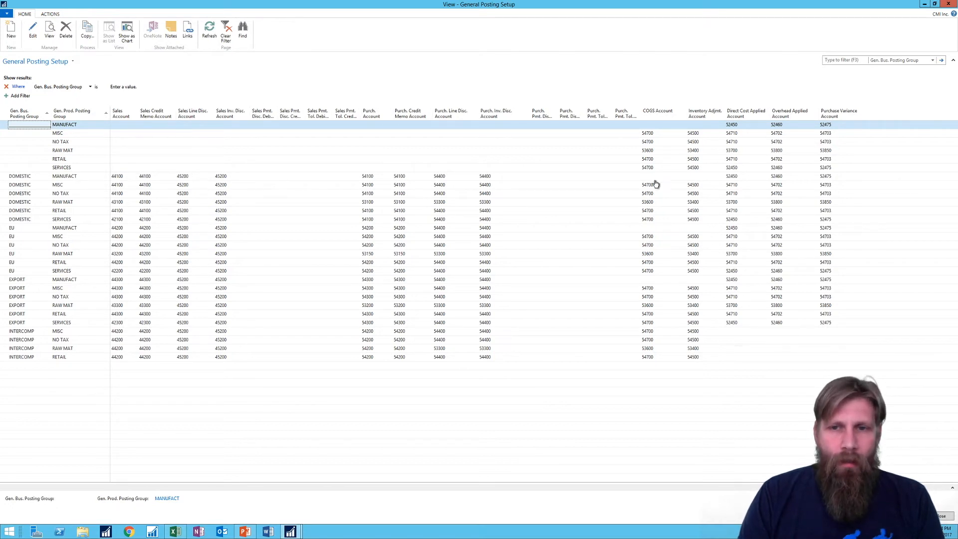
mouse_move(833, 237)
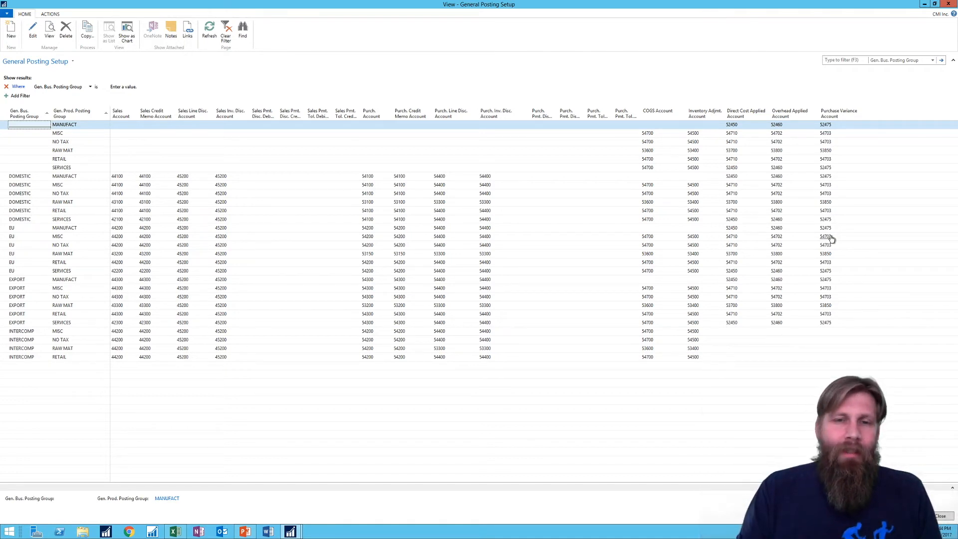
mouse_move(749, 301)
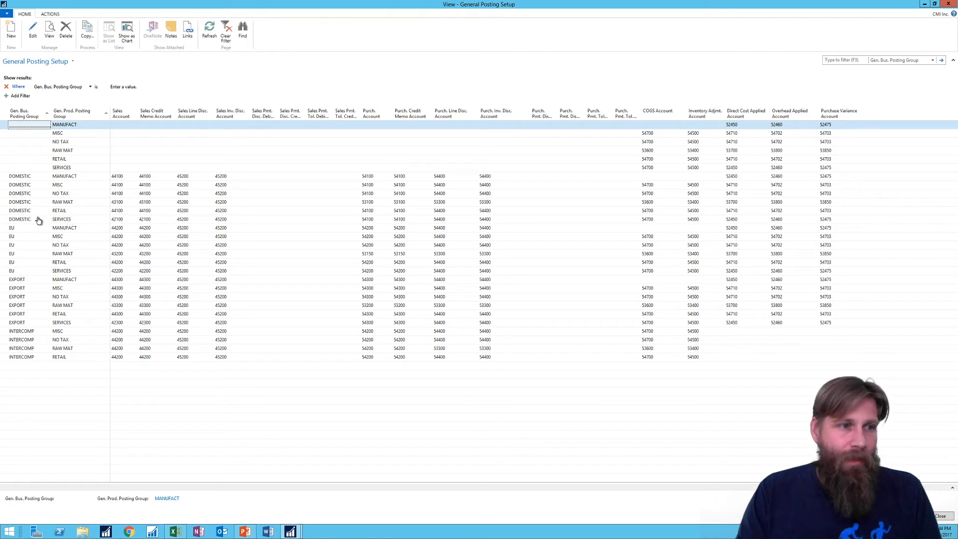
left_click(58, 210)
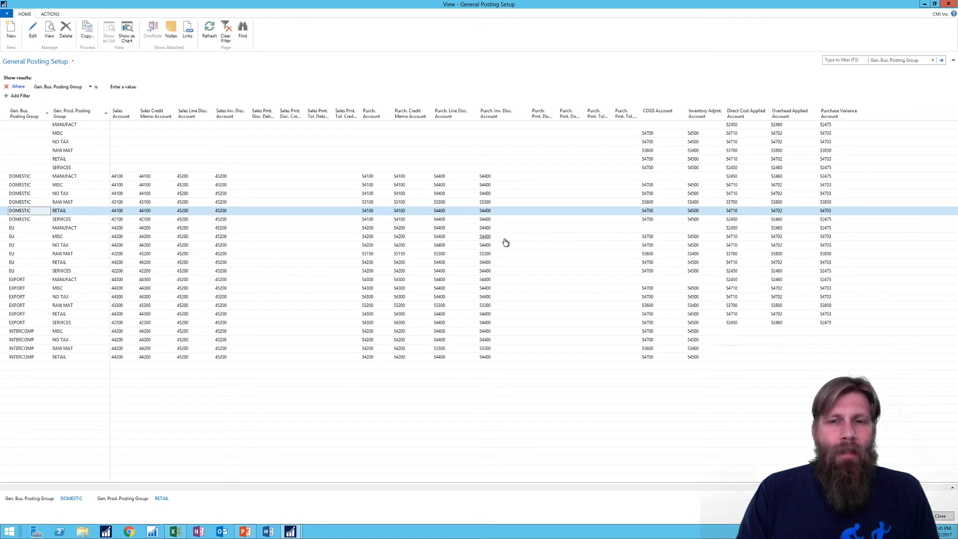
mouse_move(271, 130)
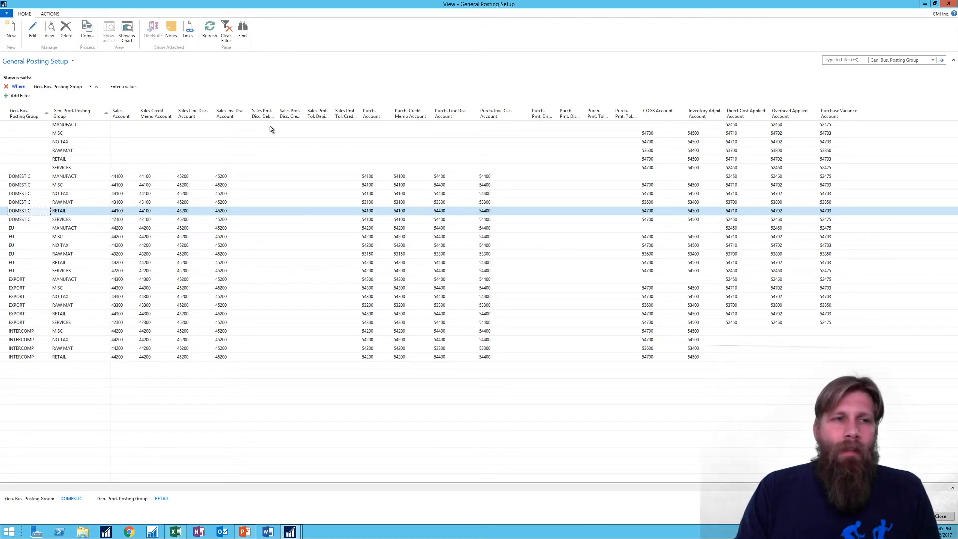
mouse_move(482, 119)
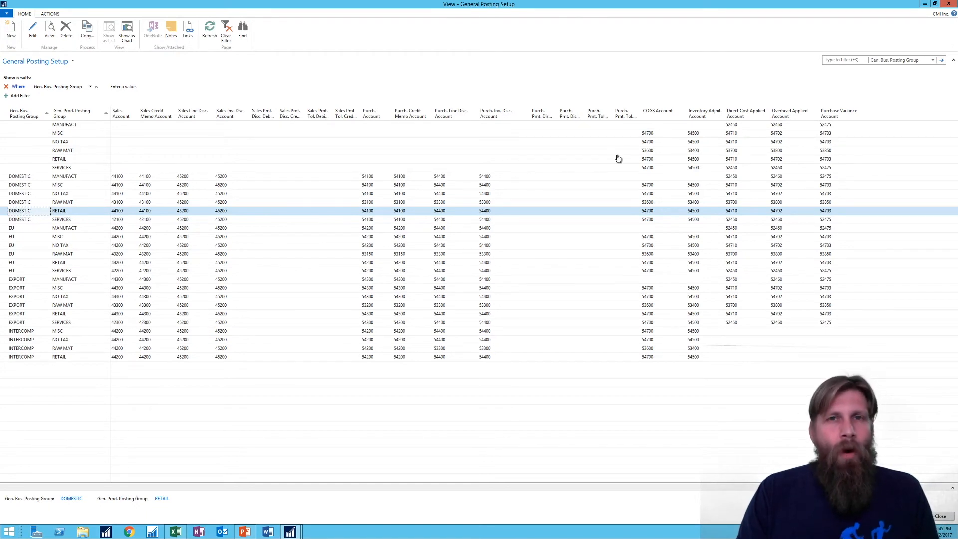
mouse_move(146, 244)
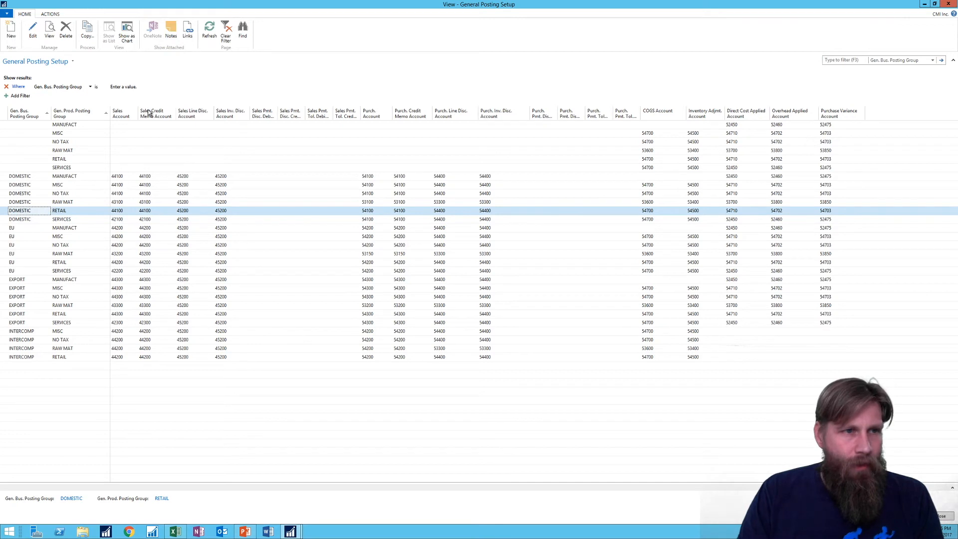
Step: Bring up Choose Columns for the list and move the dialog aside to see the grid
right_click(150, 112)
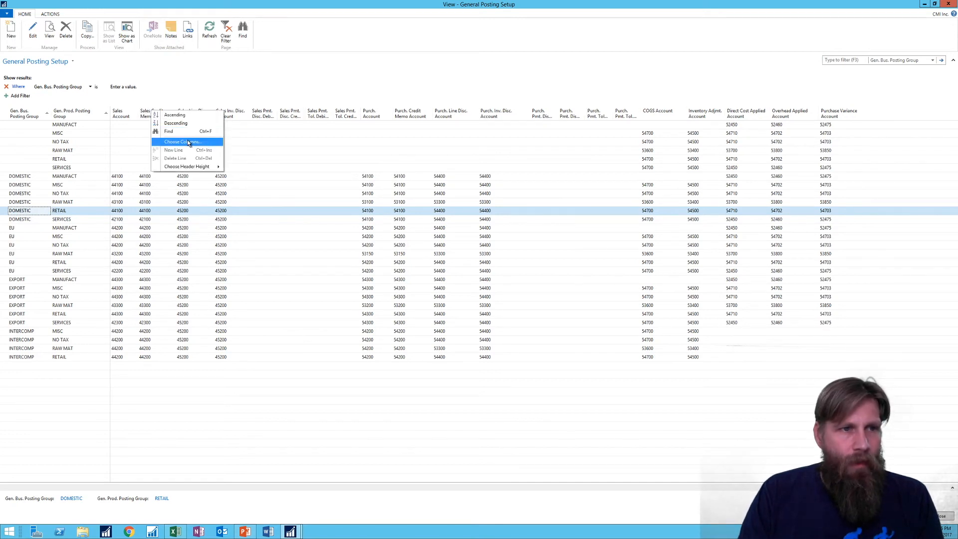
left_click(182, 142)
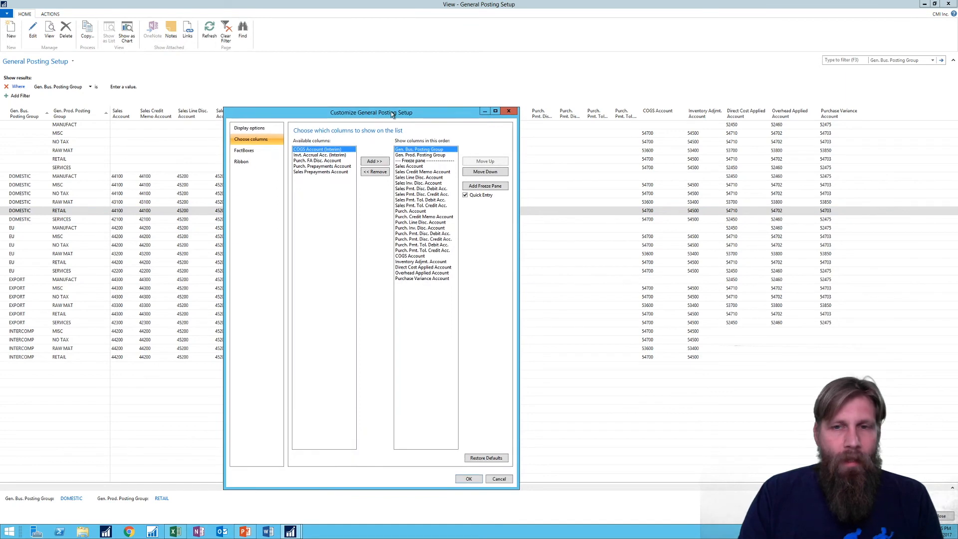
left_click_drag(372, 113, 579, 71)
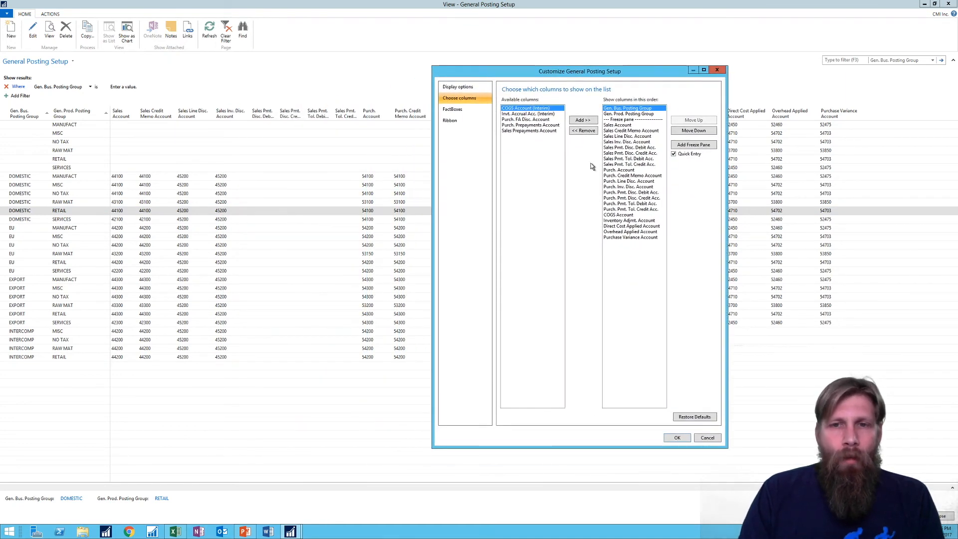
mouse_move(551, 159)
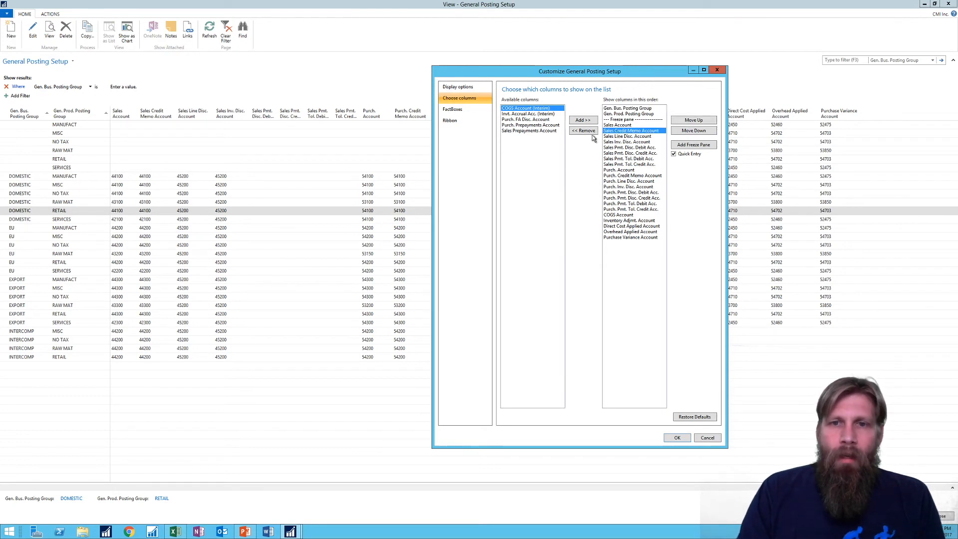
Step: Remove credit memo, discount, inventory adjustment, overhead and purchase variance columns, keeping Sales, Purch., COGS and Direct Cost Applied
left_click(584, 131)
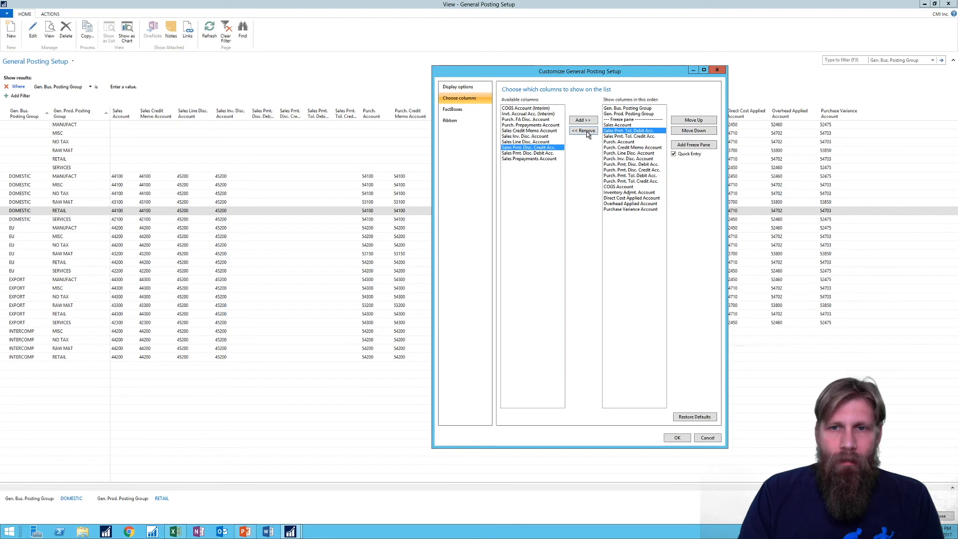
left_click(583, 131)
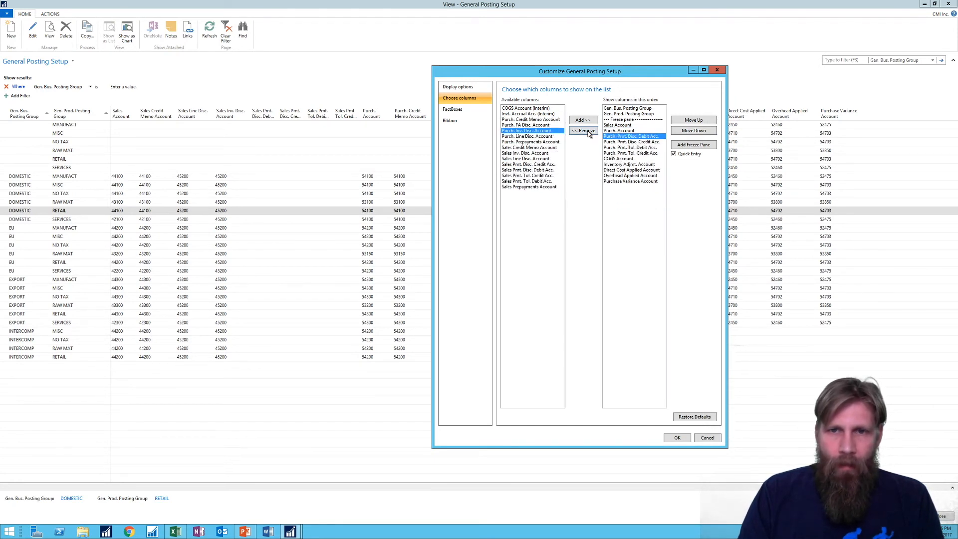
left_click(584, 130)
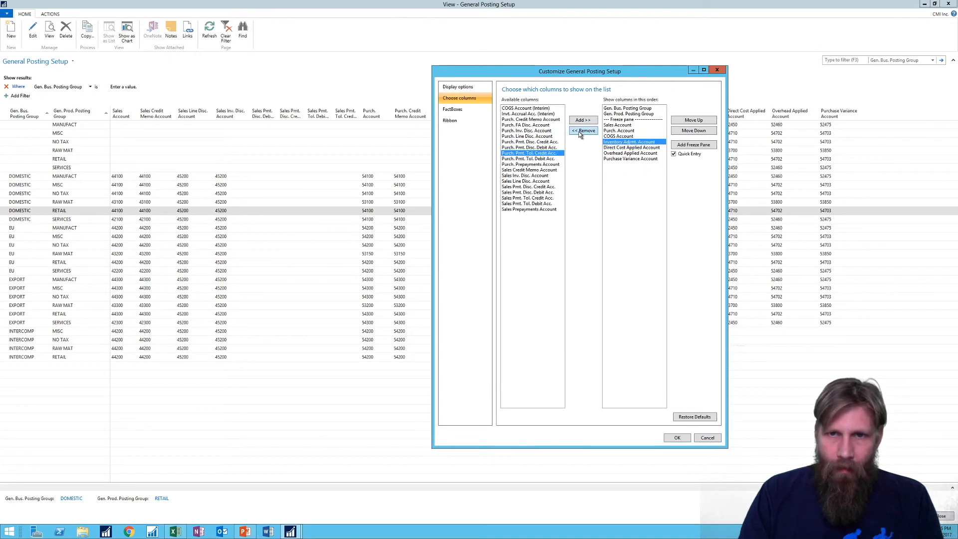
left_click(584, 129)
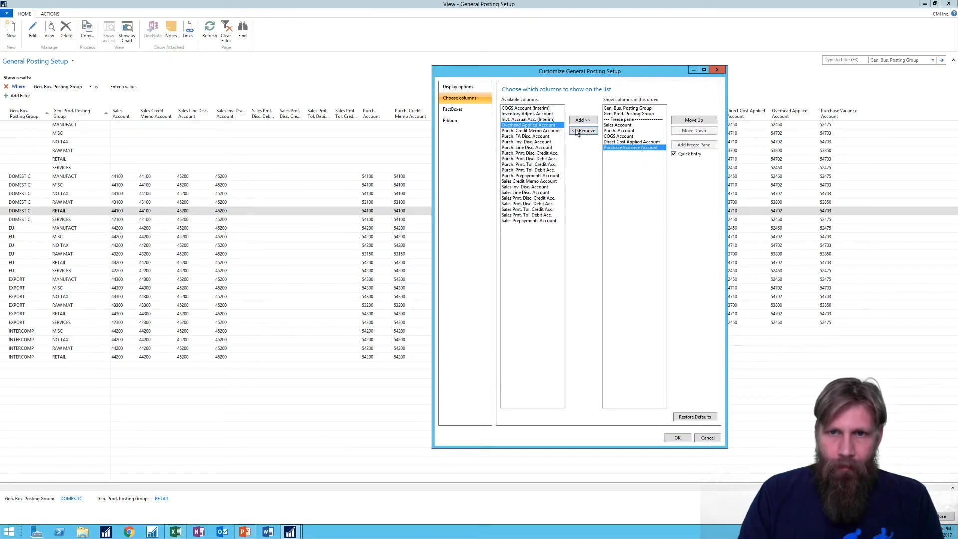
left_click(583, 130)
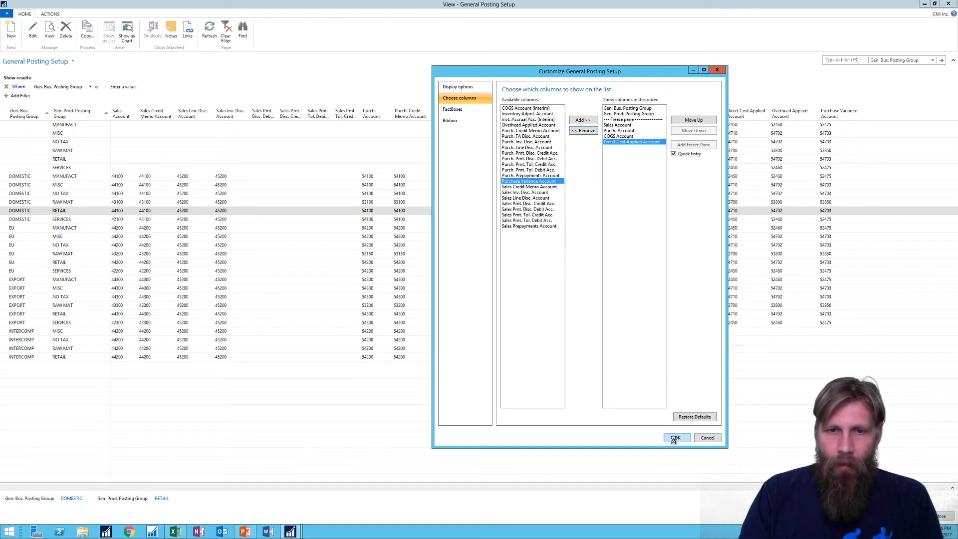
left_click(677, 439)
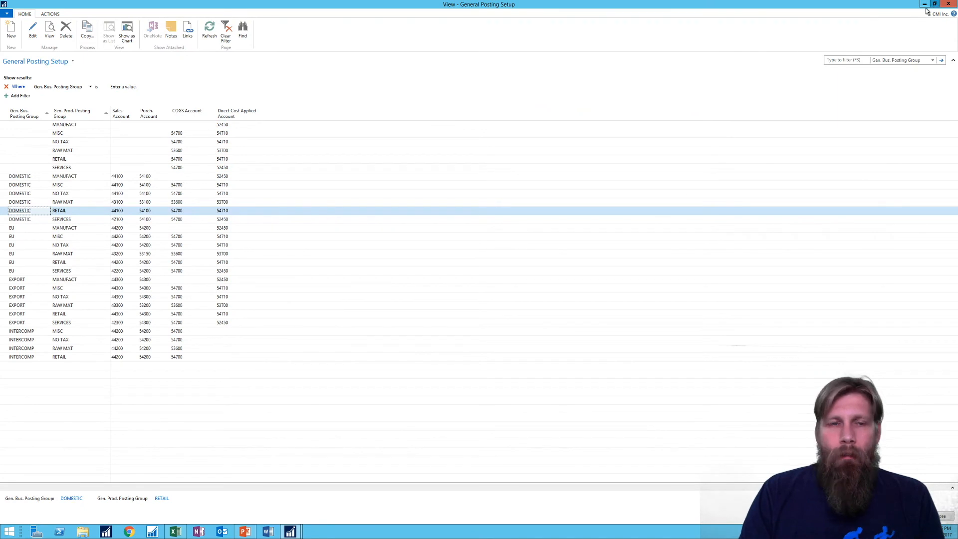
Step: Restore the trimmed window to a smaller size and place it centre-right beside the Role Center activities
left_click(935, 4)
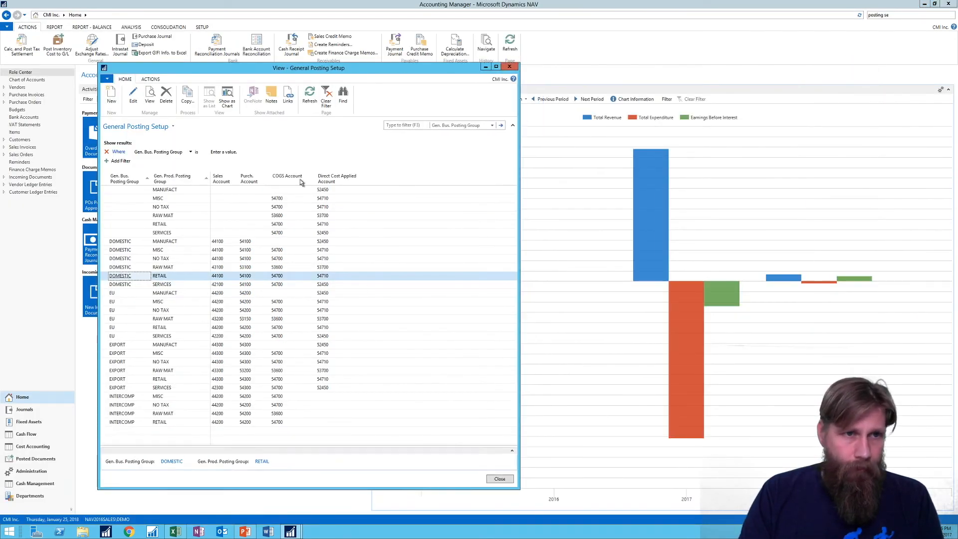
left_click_drag(309, 68, 501, 48)
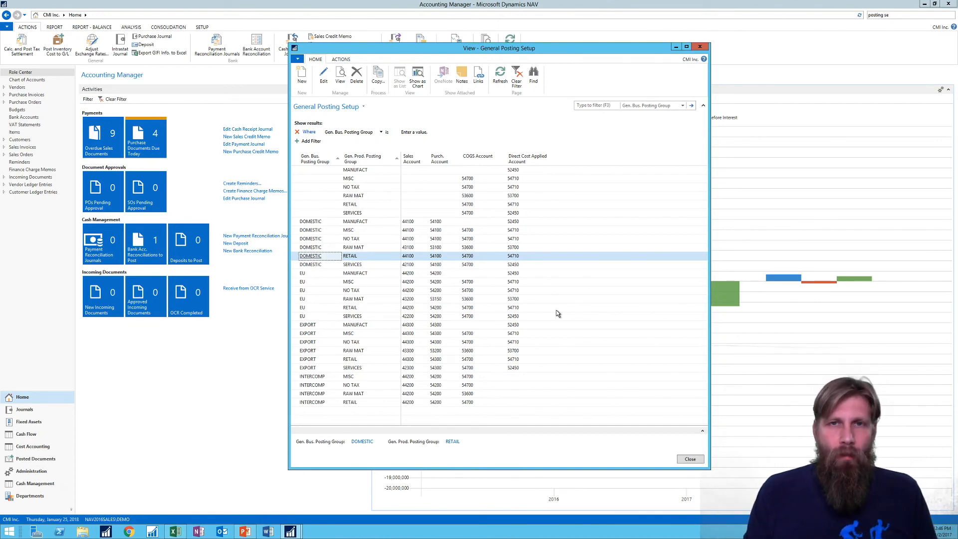
mouse_move(467, 223)
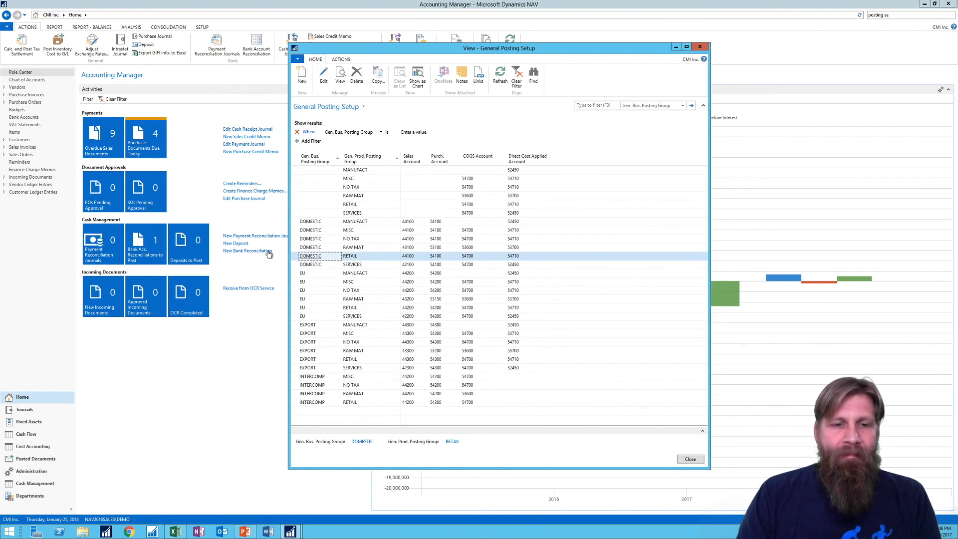
mouse_move(543, 265)
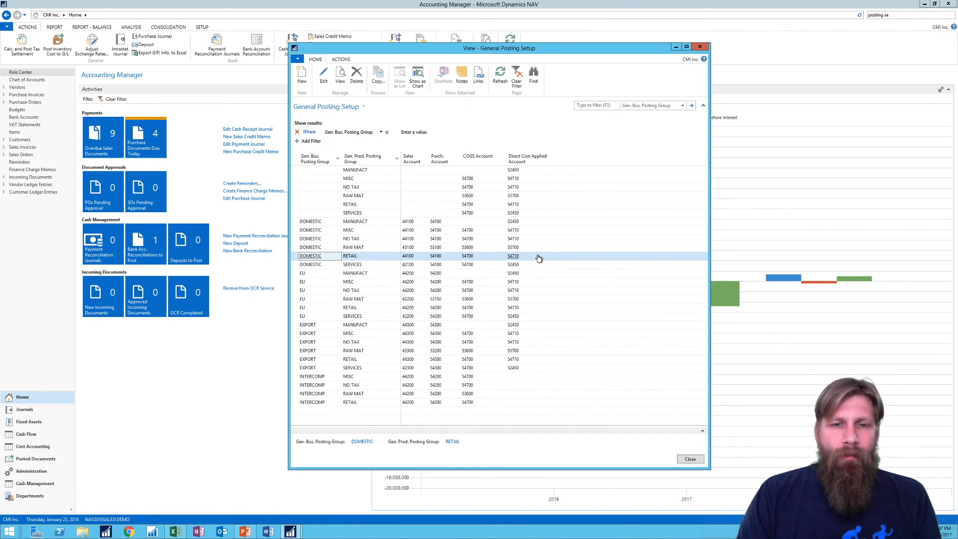
mouse_move(111, 377)
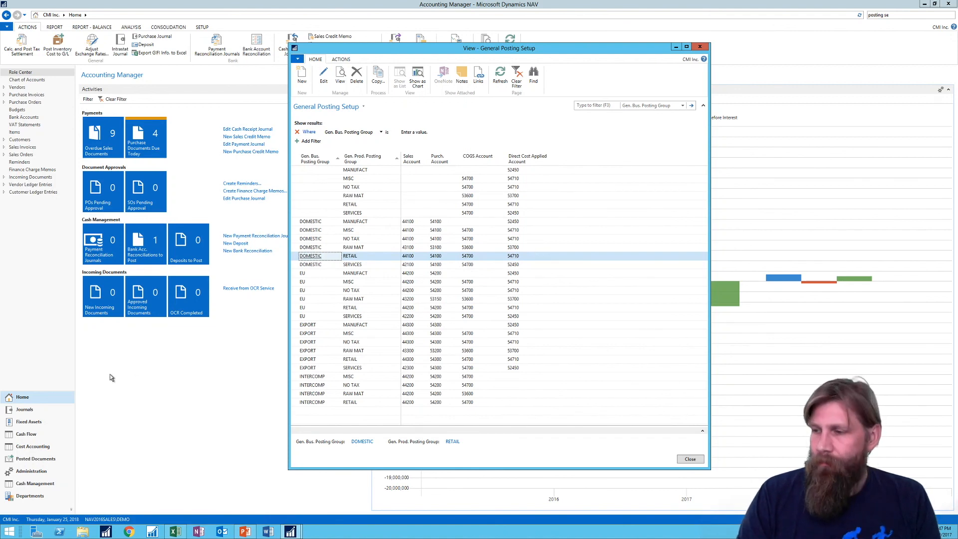